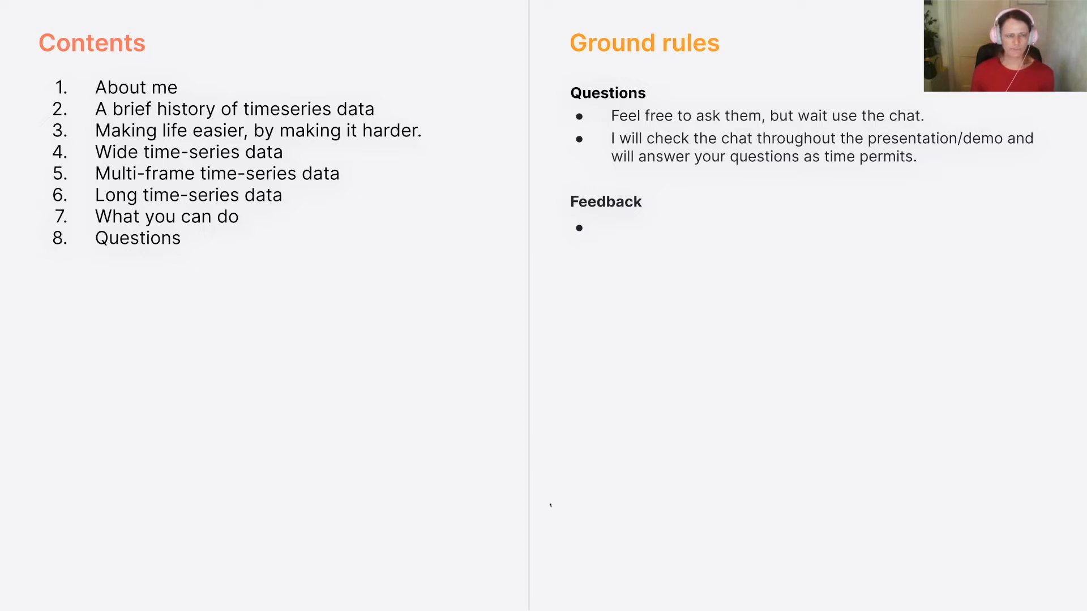
pyautogui.moveTo(385, 436)
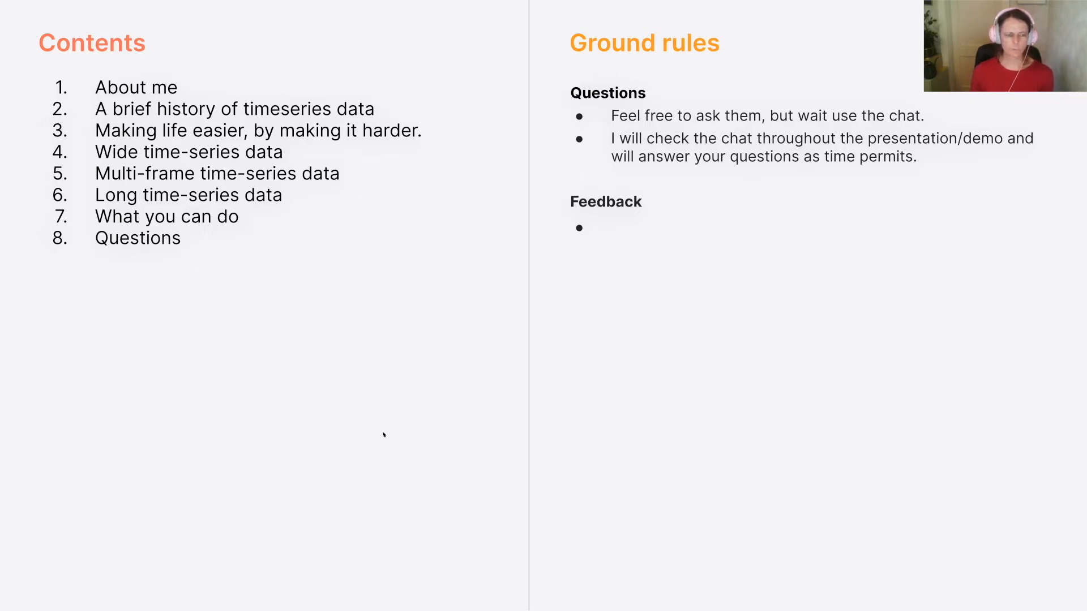
pyautogui.moveTo(375, 410)
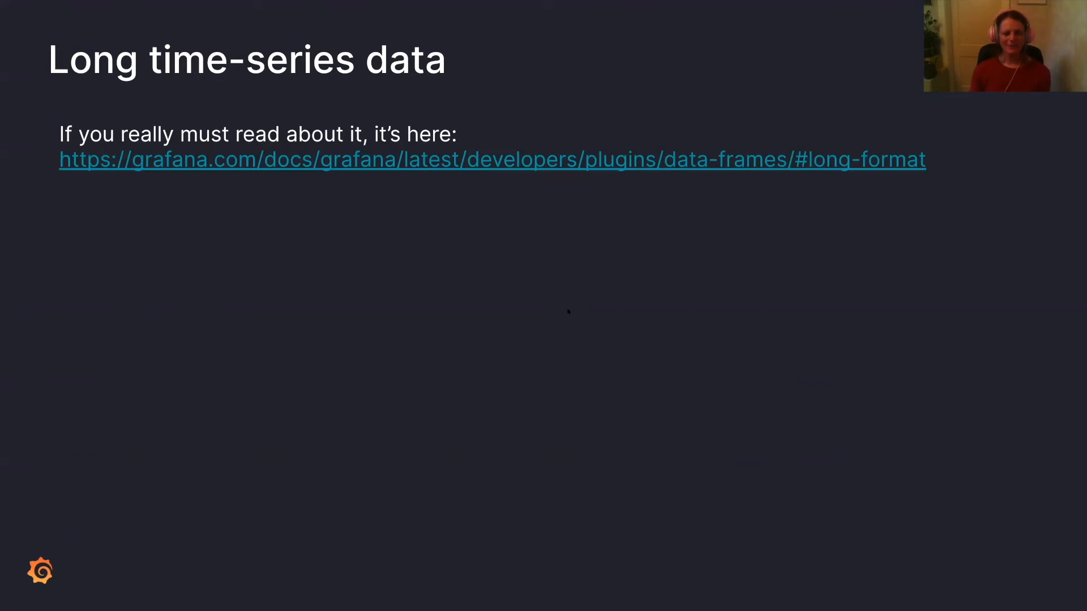
pyautogui.moveTo(556, 296)
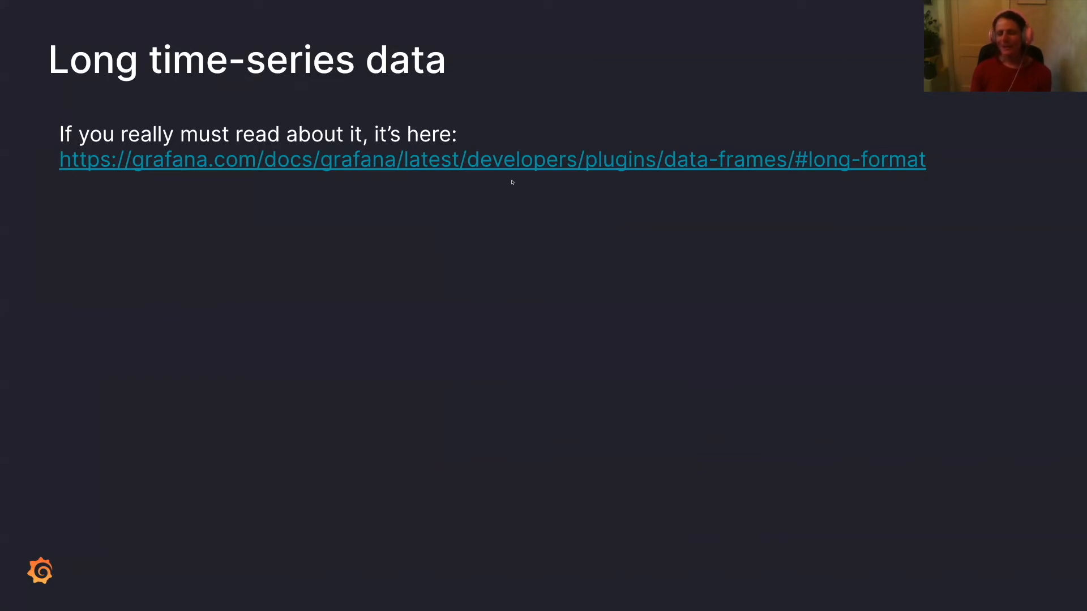
pyautogui.moveTo(518, 192)
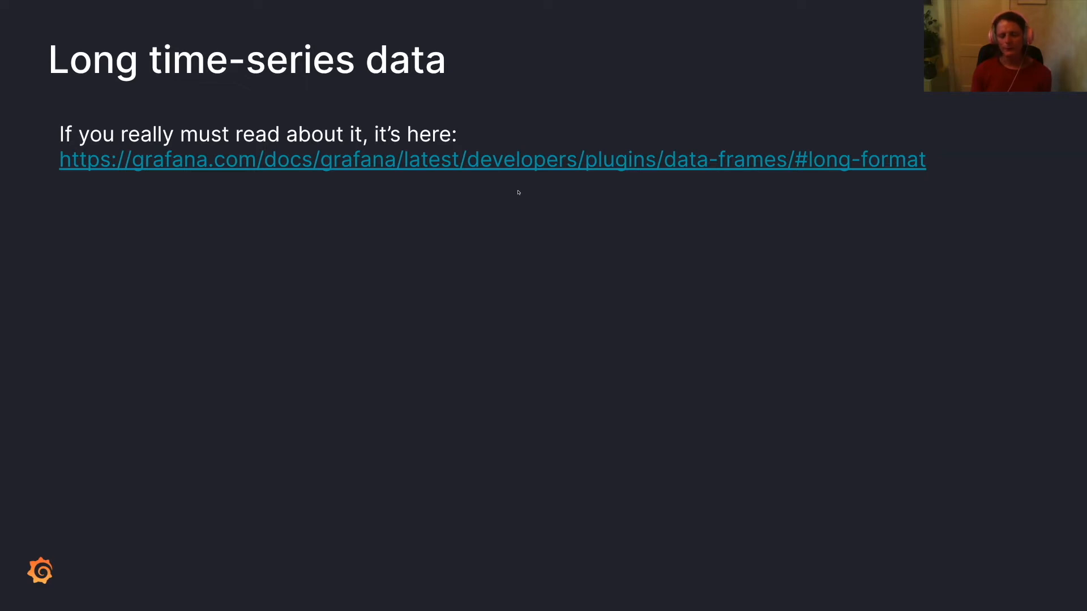
pyautogui.moveTo(497, 220)
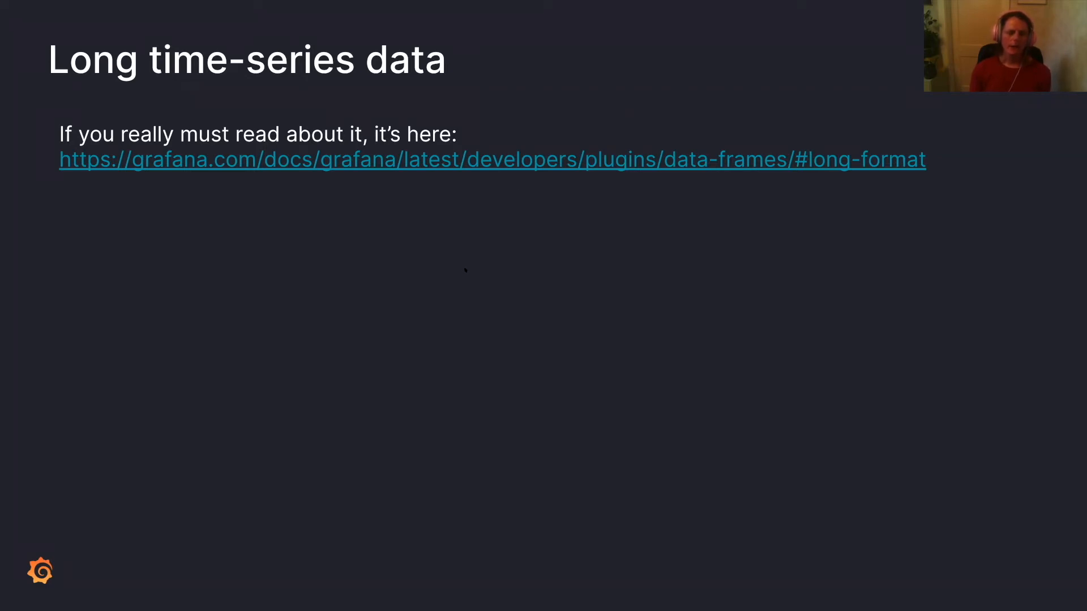
pyautogui.moveTo(462, 272)
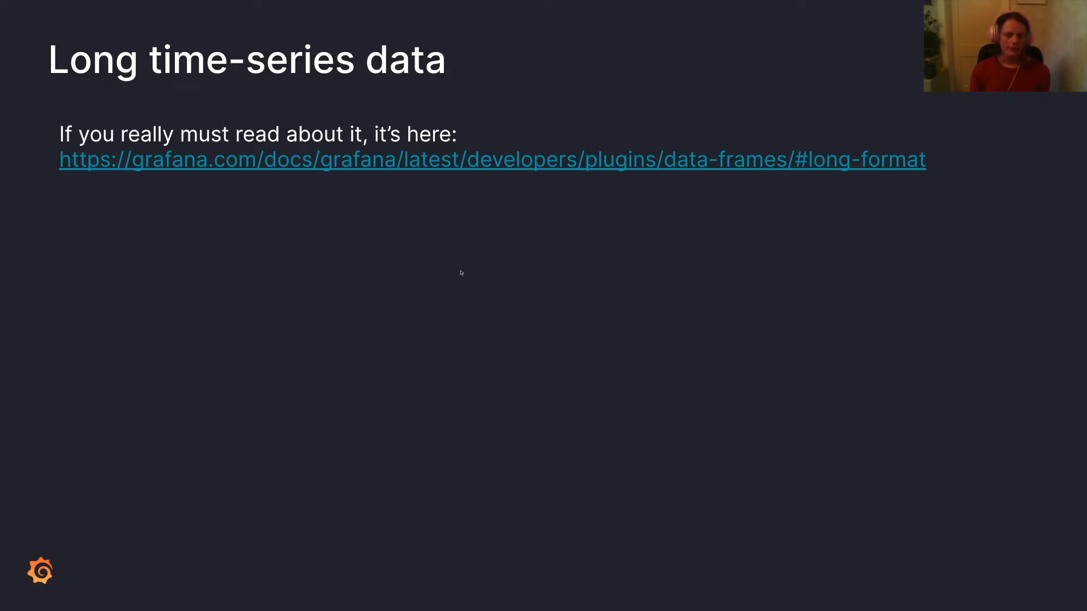
pyautogui.moveTo(803, 165)
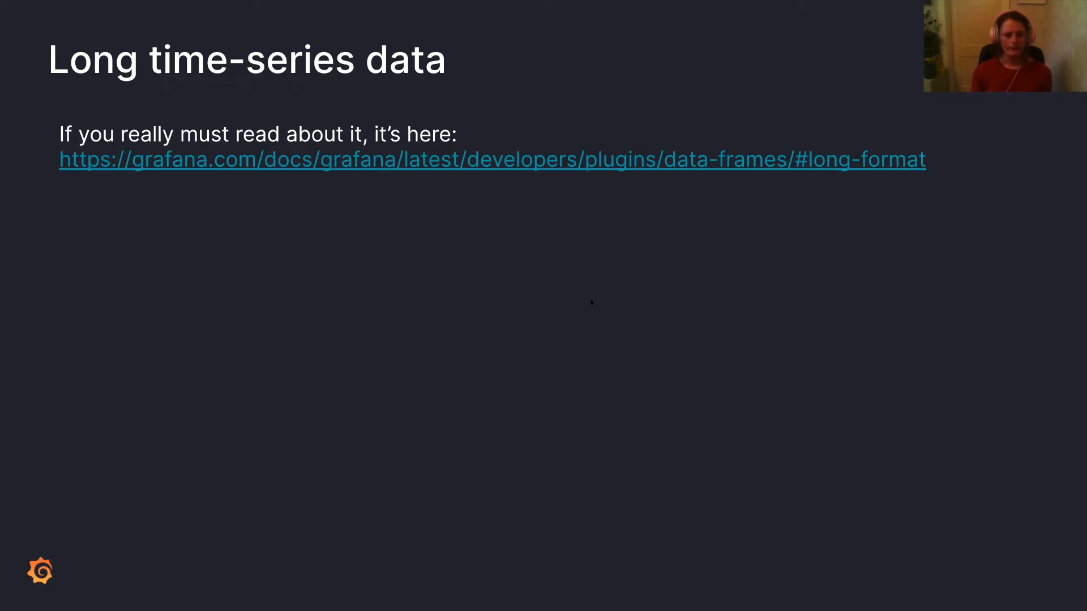
pyautogui.moveTo(568, 324)
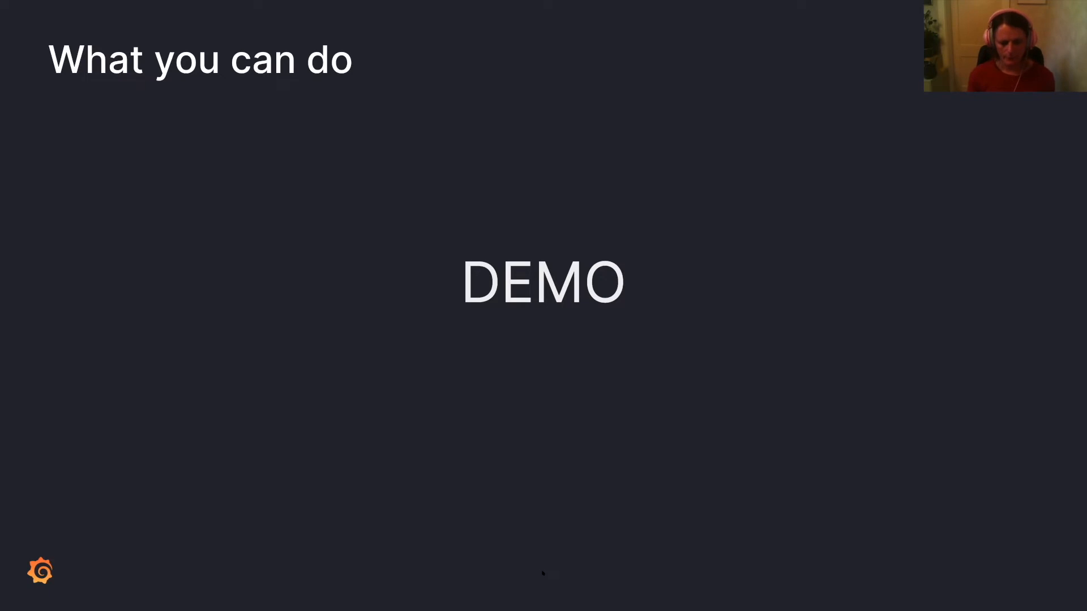
pyautogui.moveTo(477, 324)
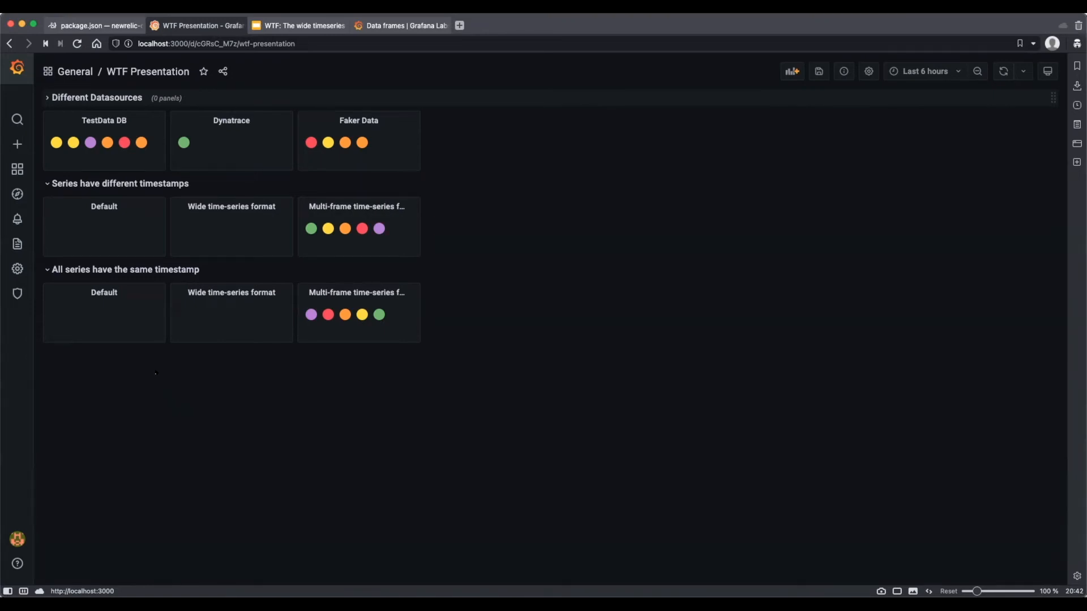
pyautogui.click(103, 292)
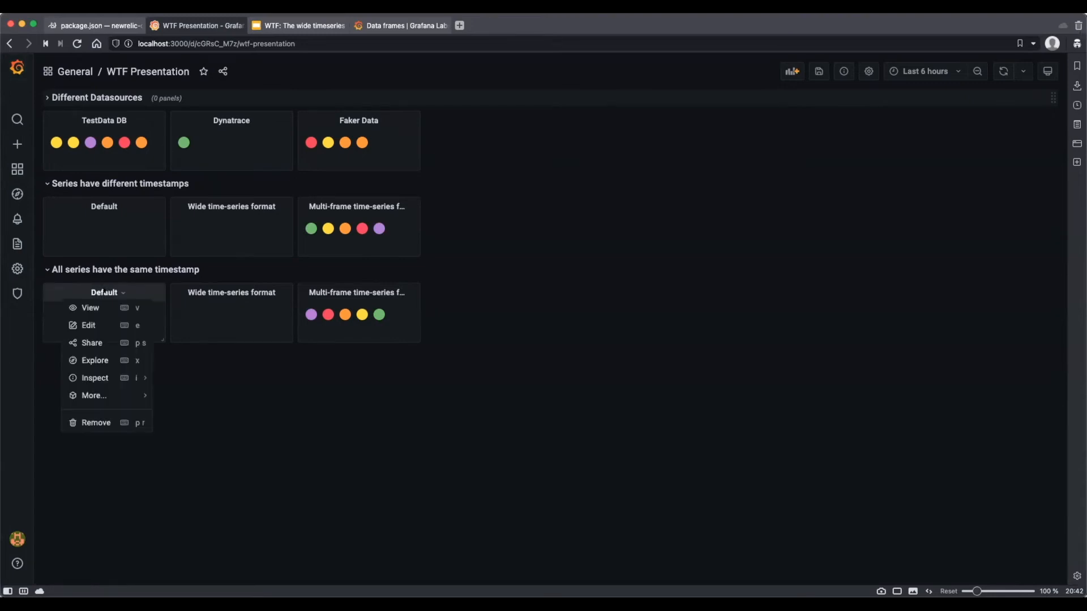
pyautogui.moveTo(88, 326)
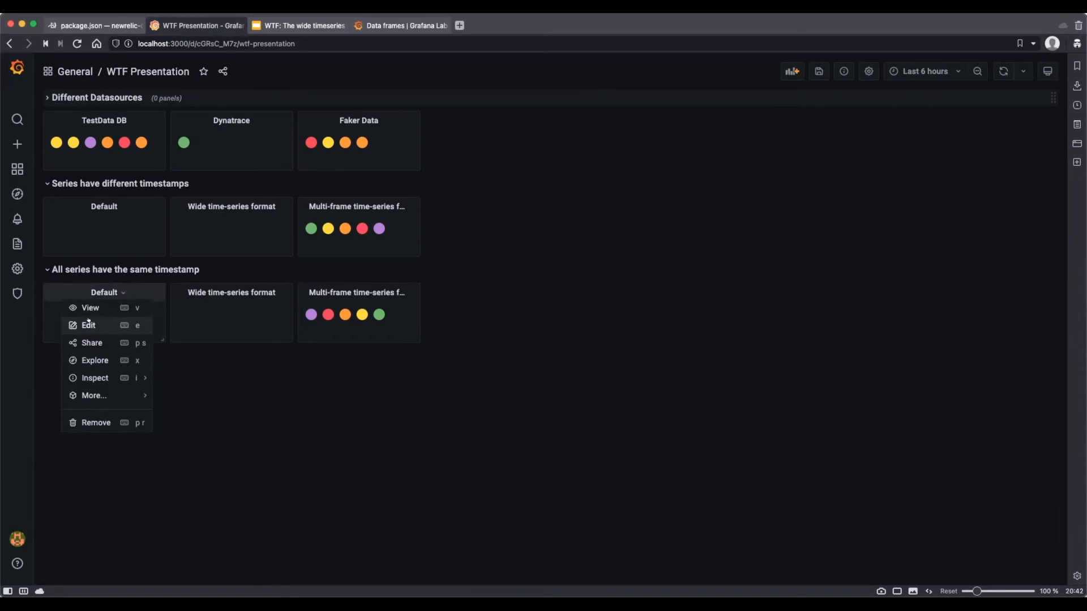
pyautogui.click(88, 325)
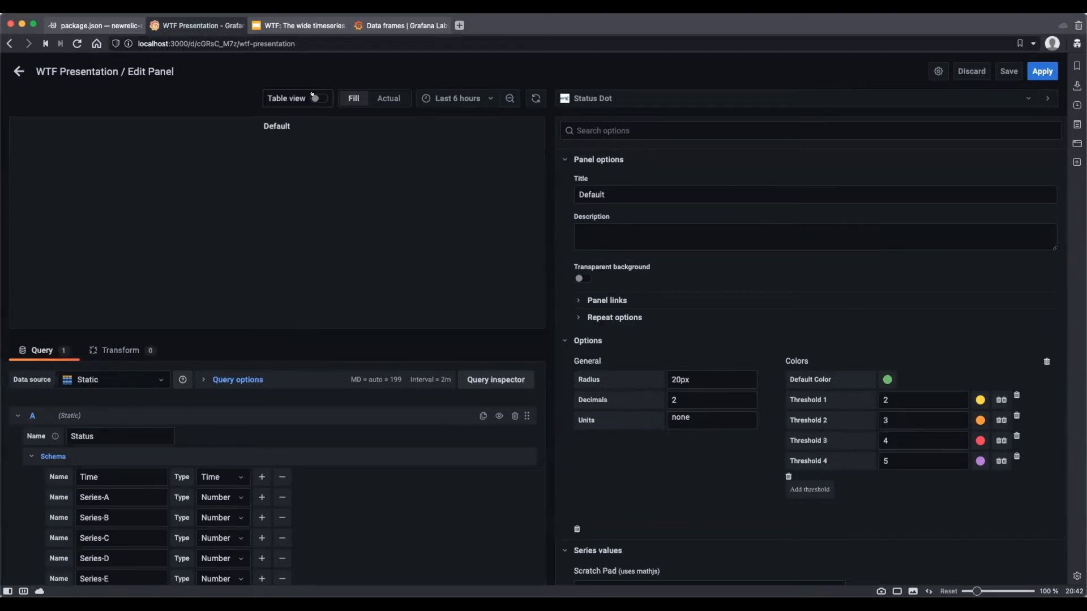
pyautogui.click(320, 98)
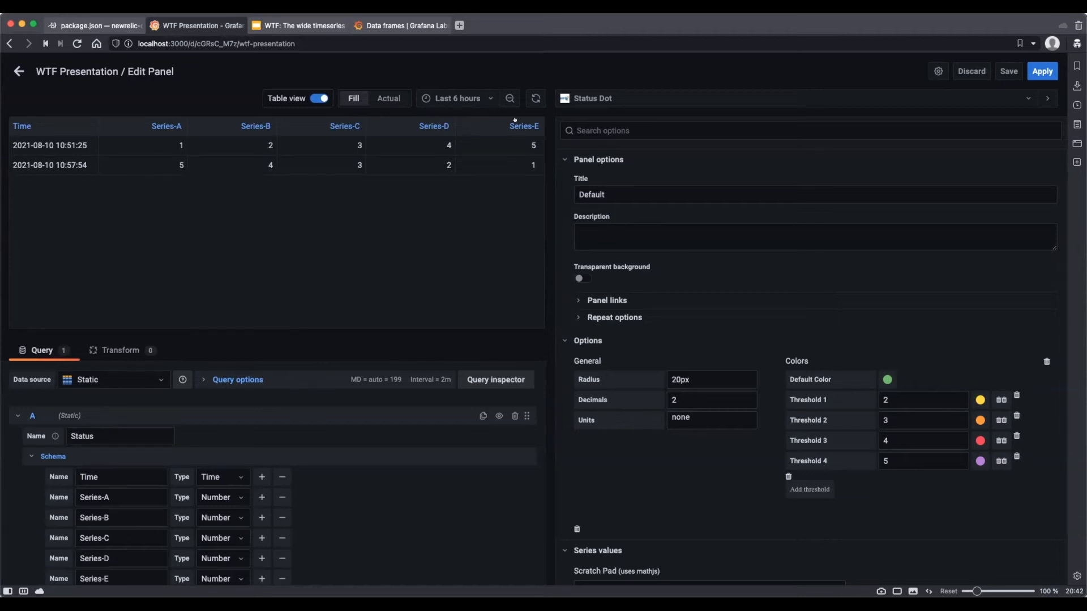
pyautogui.moveTo(514, 119)
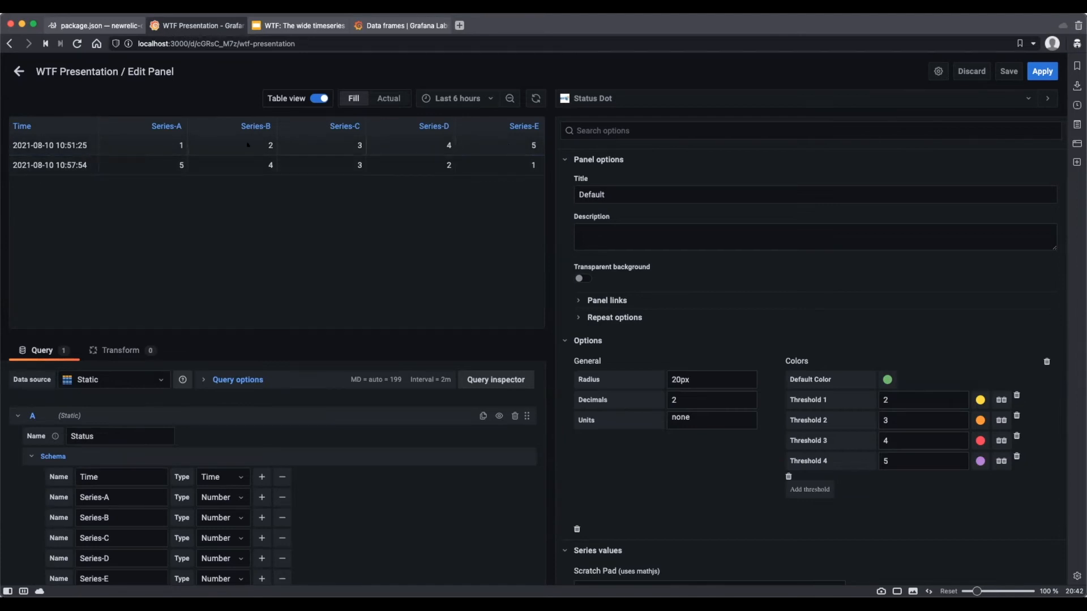
pyautogui.click(20, 72)
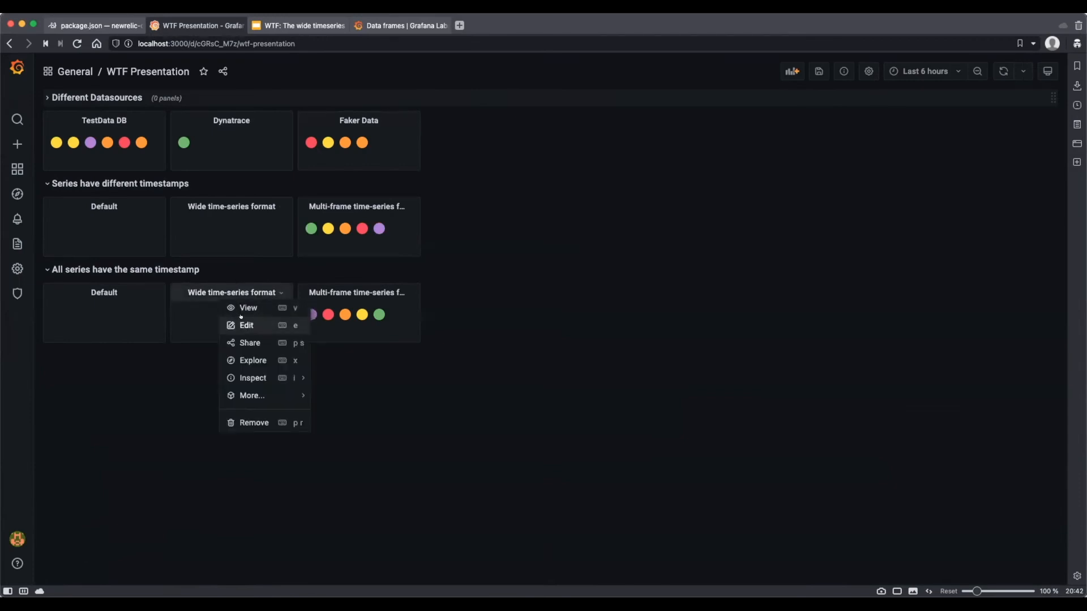
pyautogui.click(246, 325)
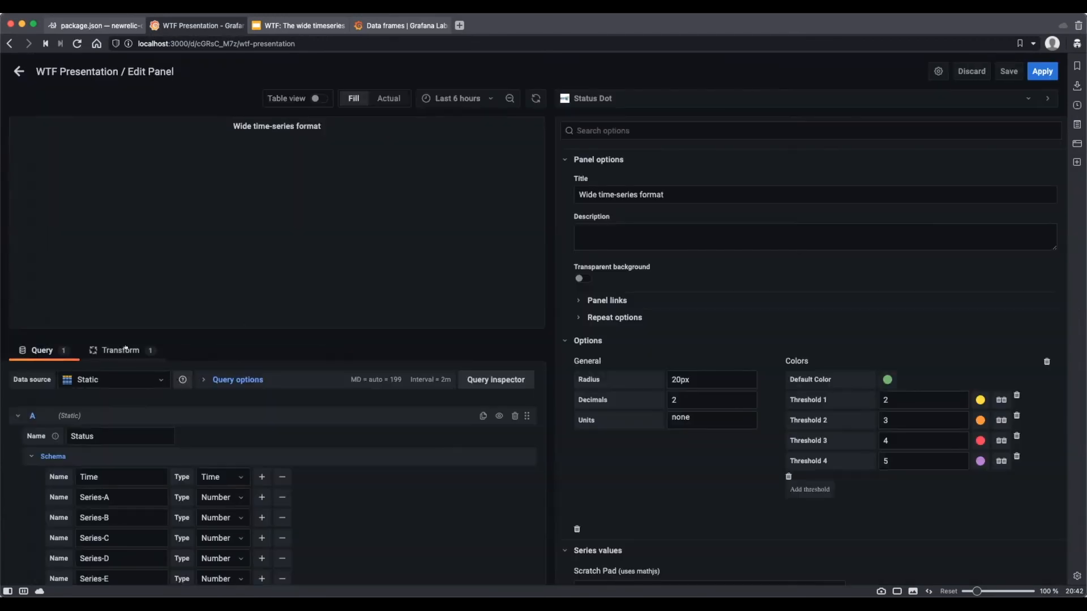
pyautogui.click(120, 350)
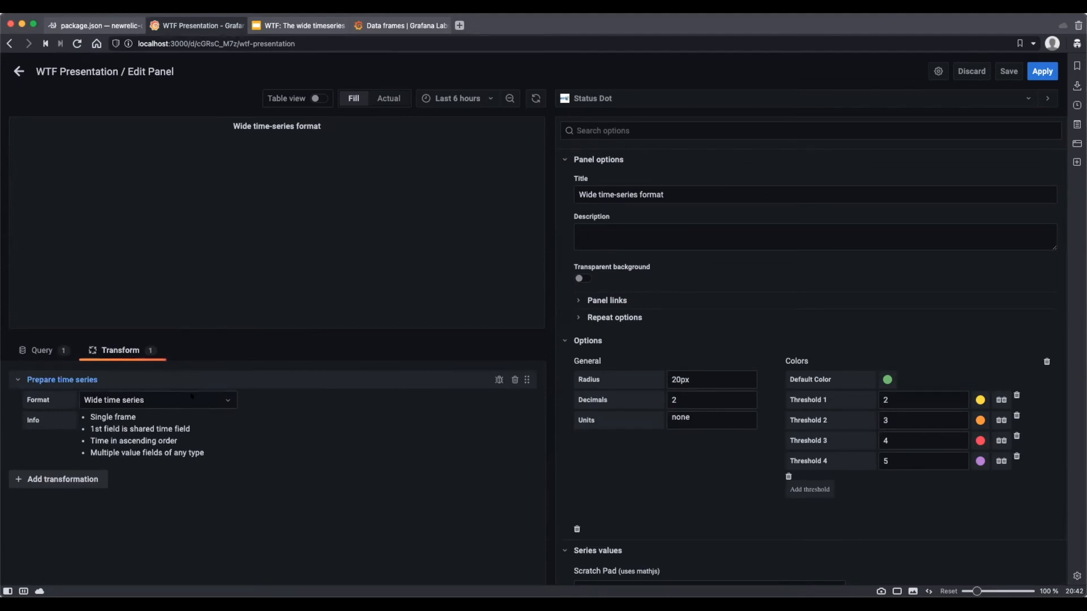
pyautogui.click(158, 400)
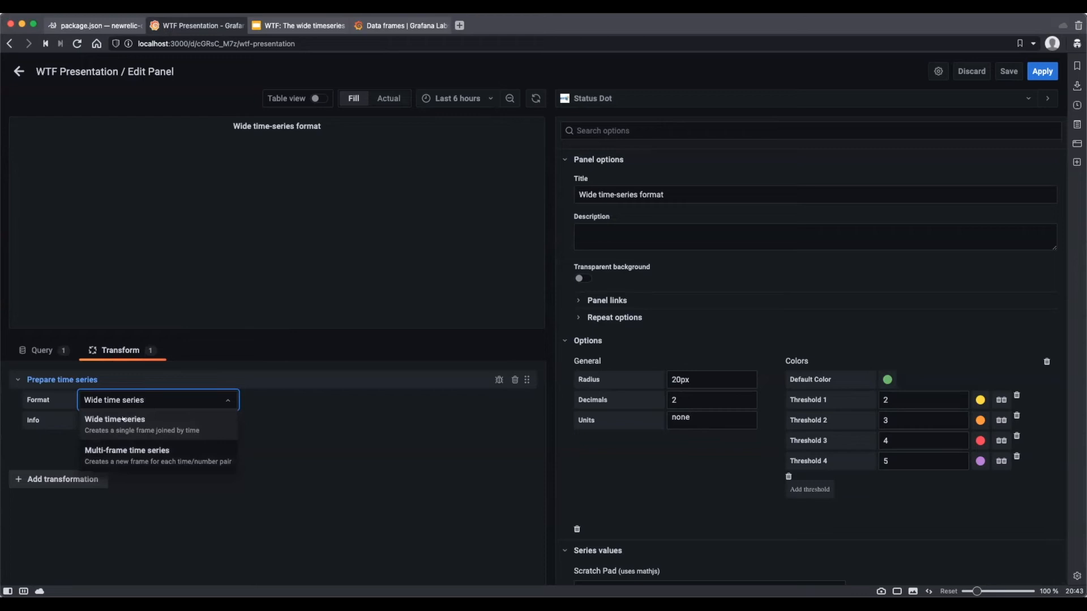
pyautogui.click(114, 419)
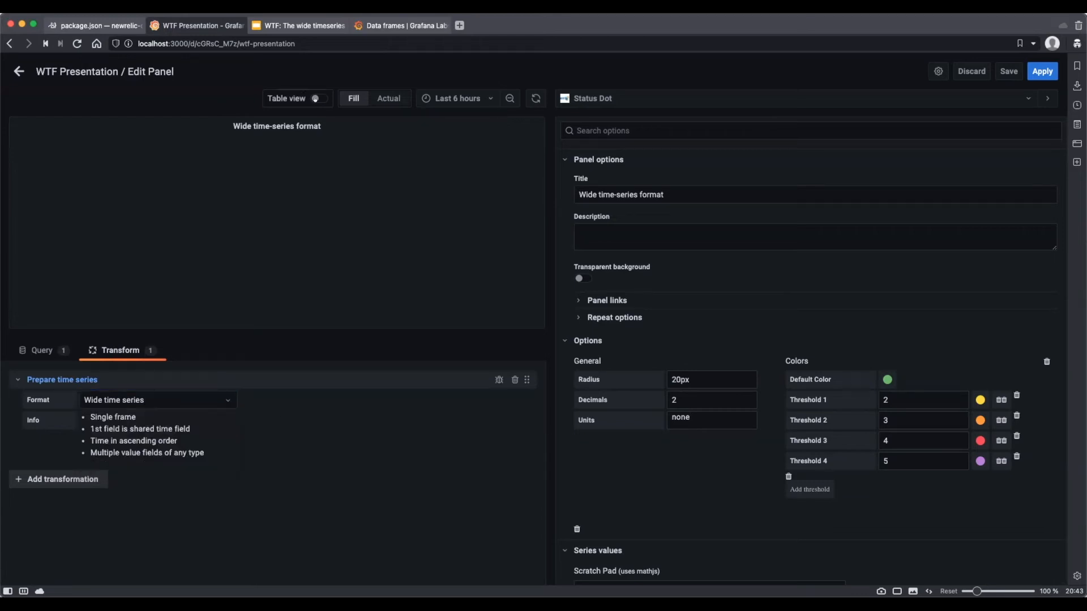
pyautogui.click(318, 98)
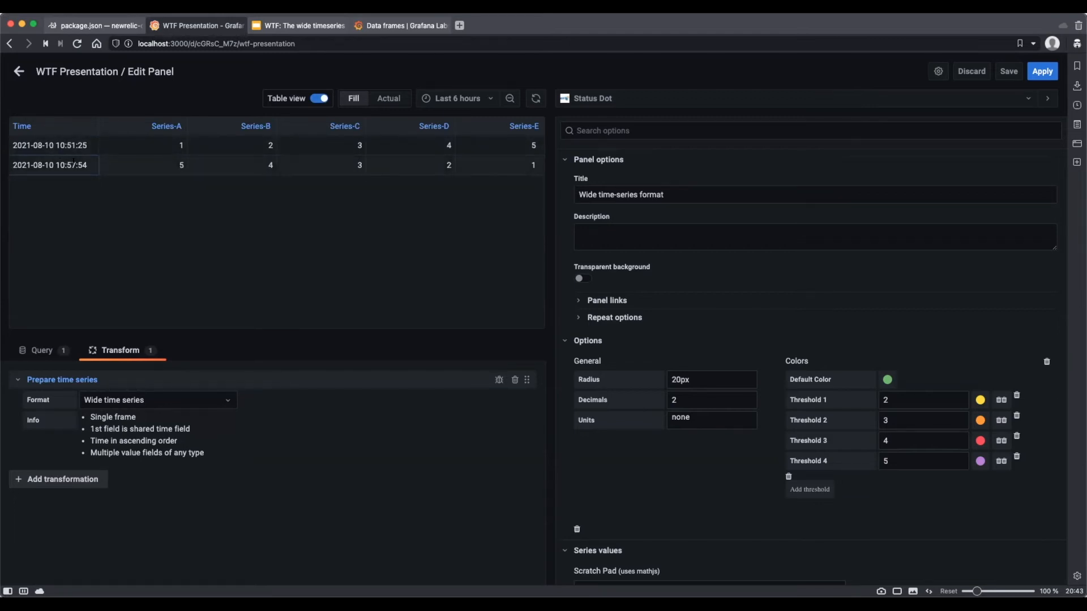
pyautogui.moveTo(20, 70)
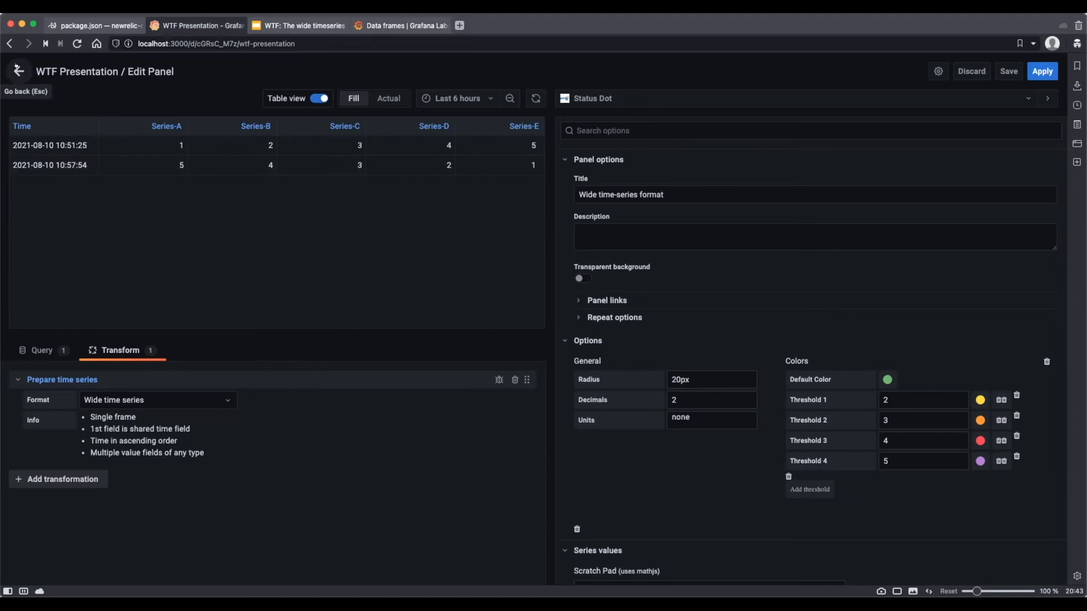
pyautogui.click(320, 98)
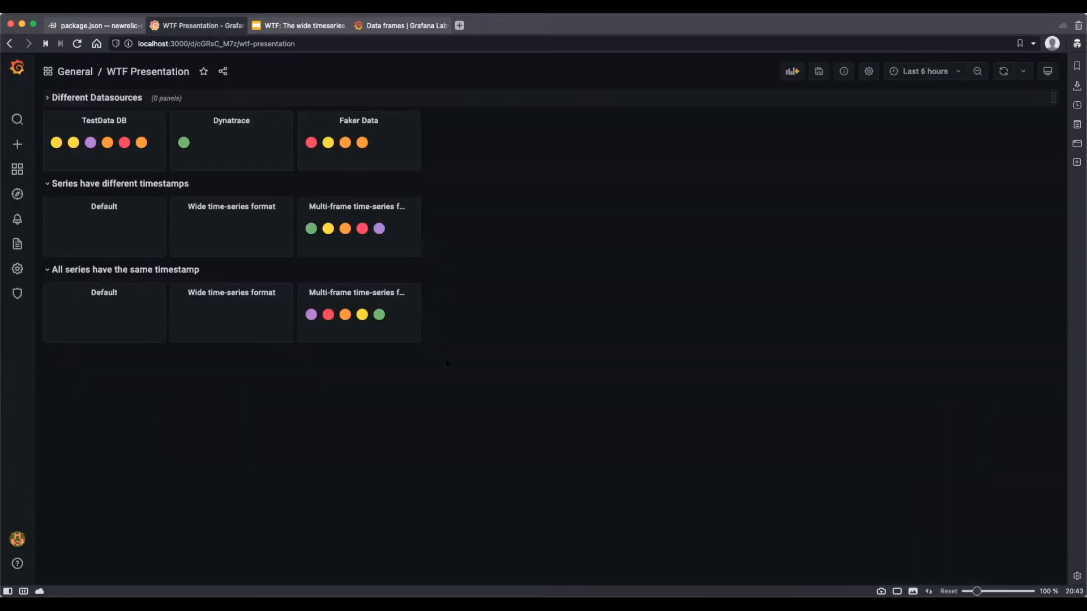
# Edit the same-timestamp Multi-frame panel in Table view, browsing frames Series-B and Series-C
pyautogui.click(414, 292)
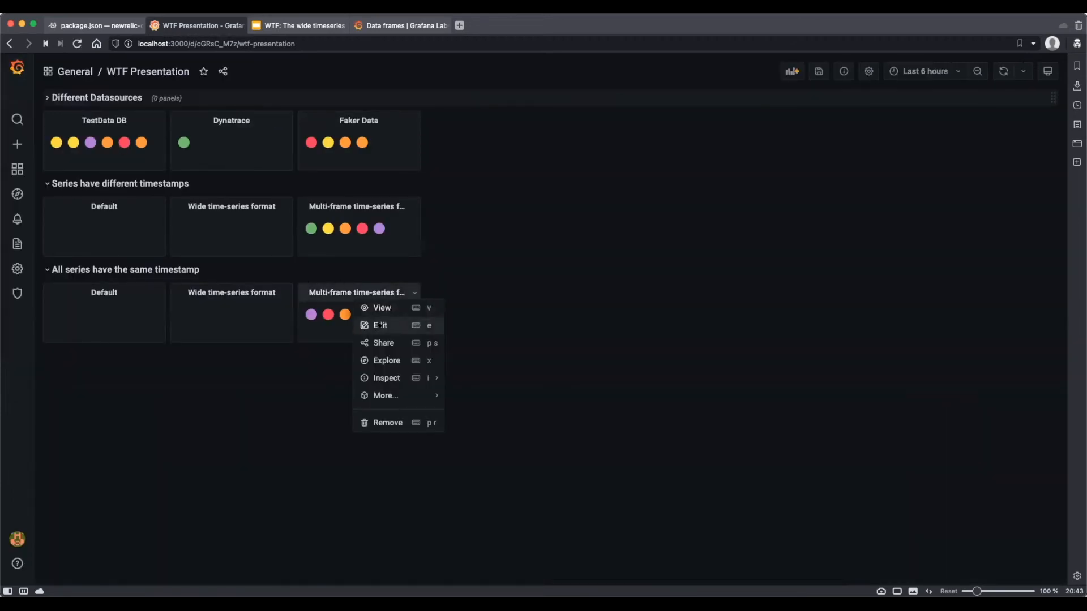
pyautogui.click(380, 325)
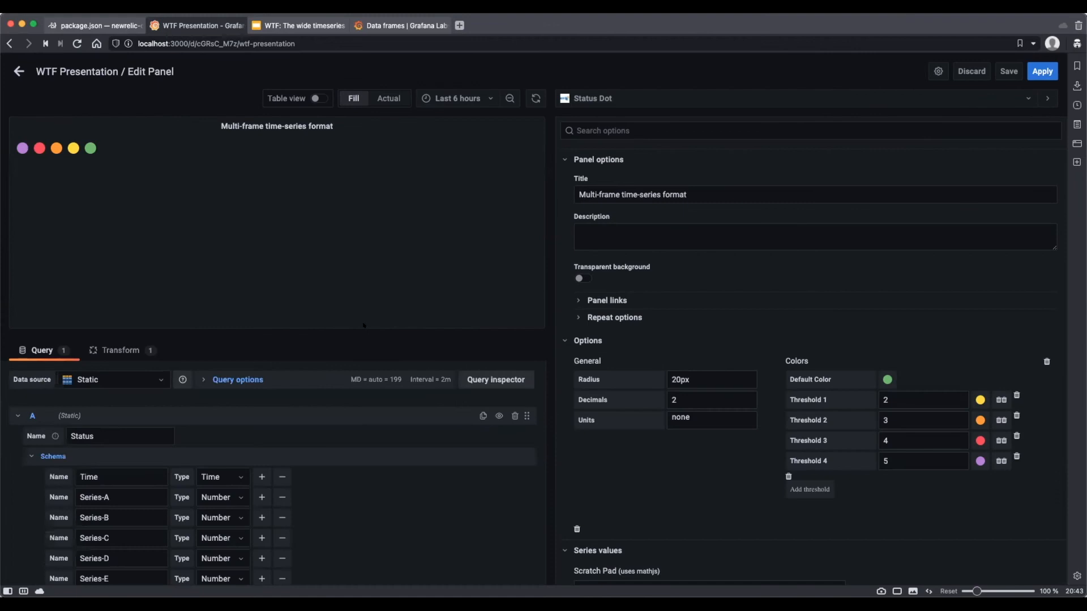
pyautogui.click(316, 98)
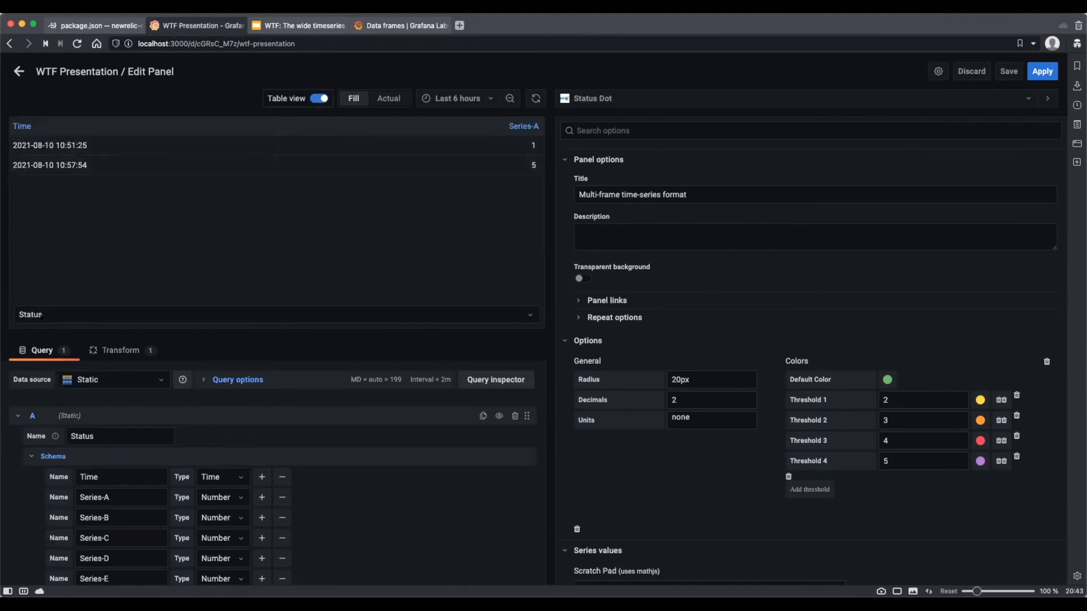
pyautogui.click(277, 314)
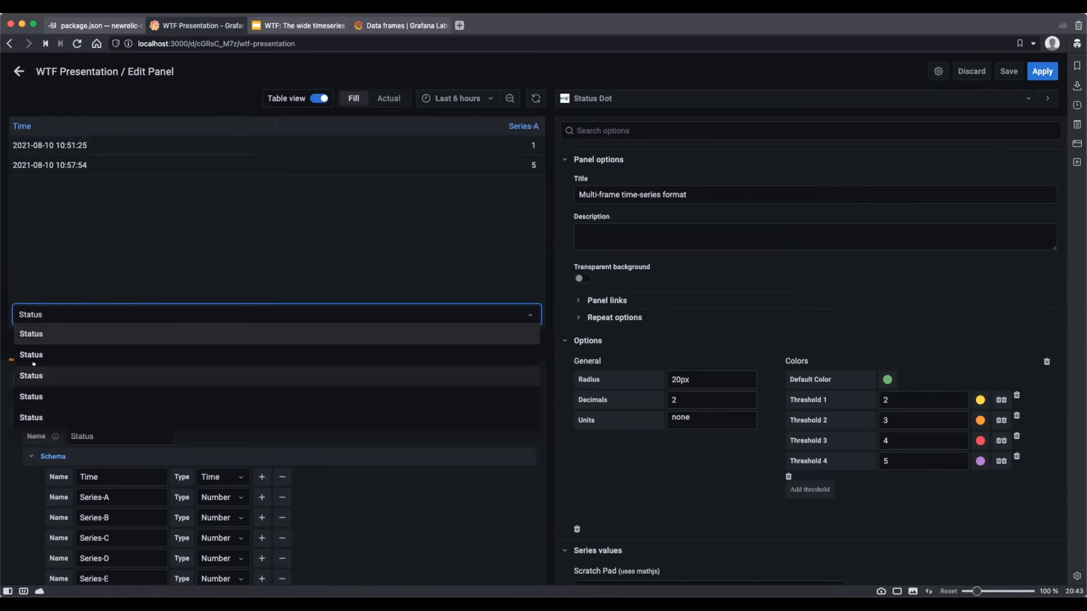
pyautogui.click(30, 355)
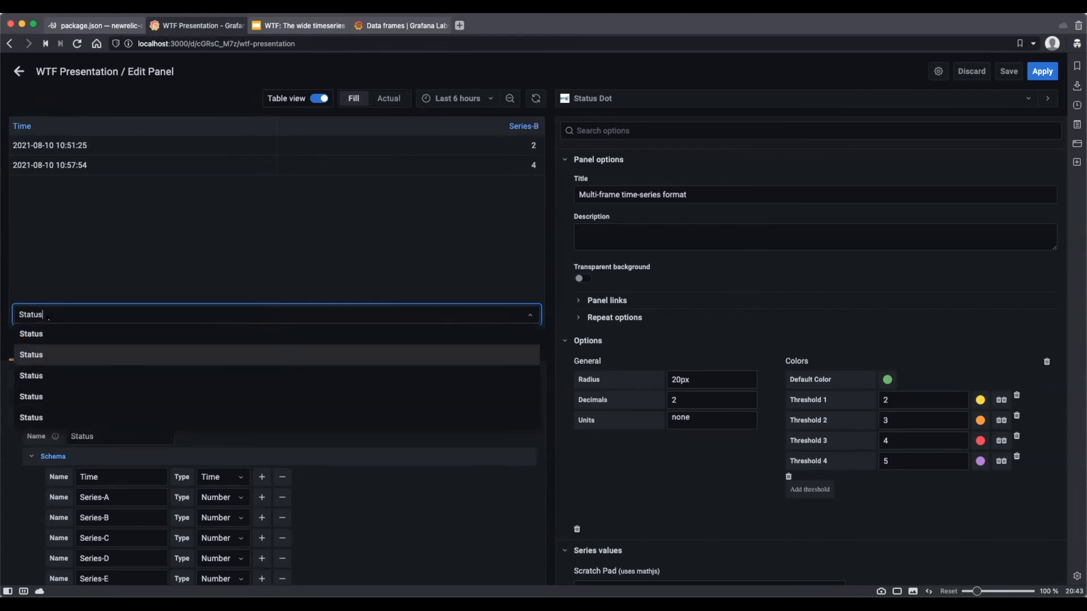
pyautogui.click(30, 355)
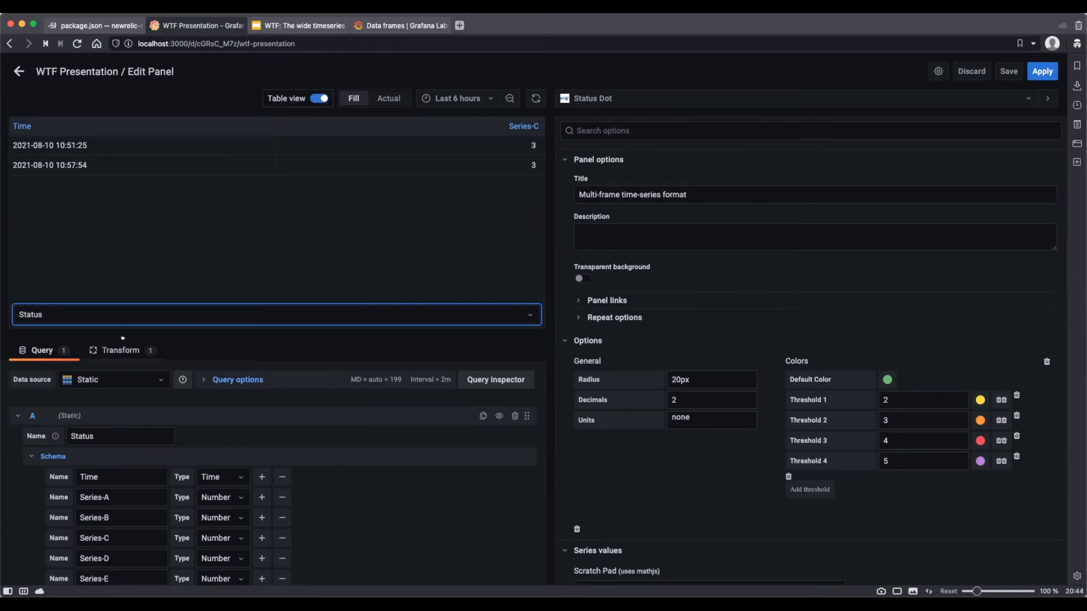
# Check the Multi-frame Prepare time series transform, then leave Table view and the editor
pyautogui.click(121, 351)
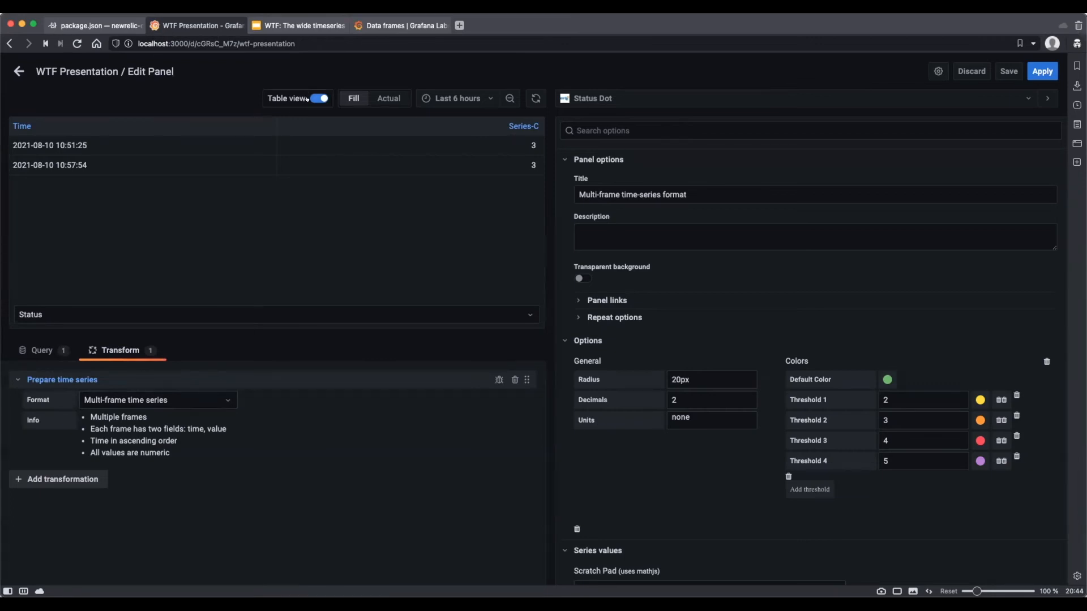
pyautogui.click(319, 98)
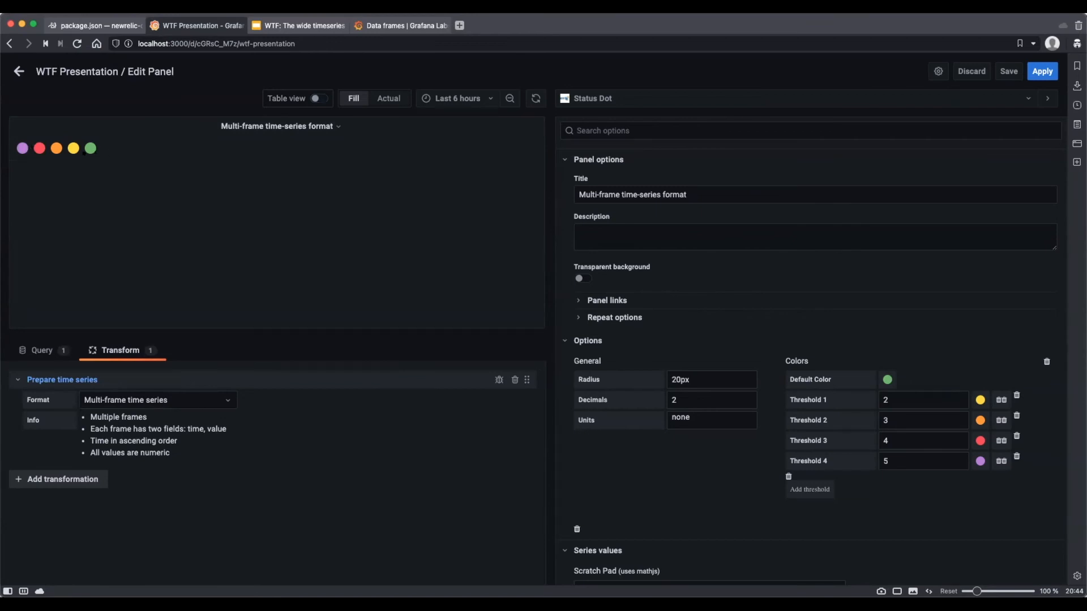
pyautogui.click(20, 72)
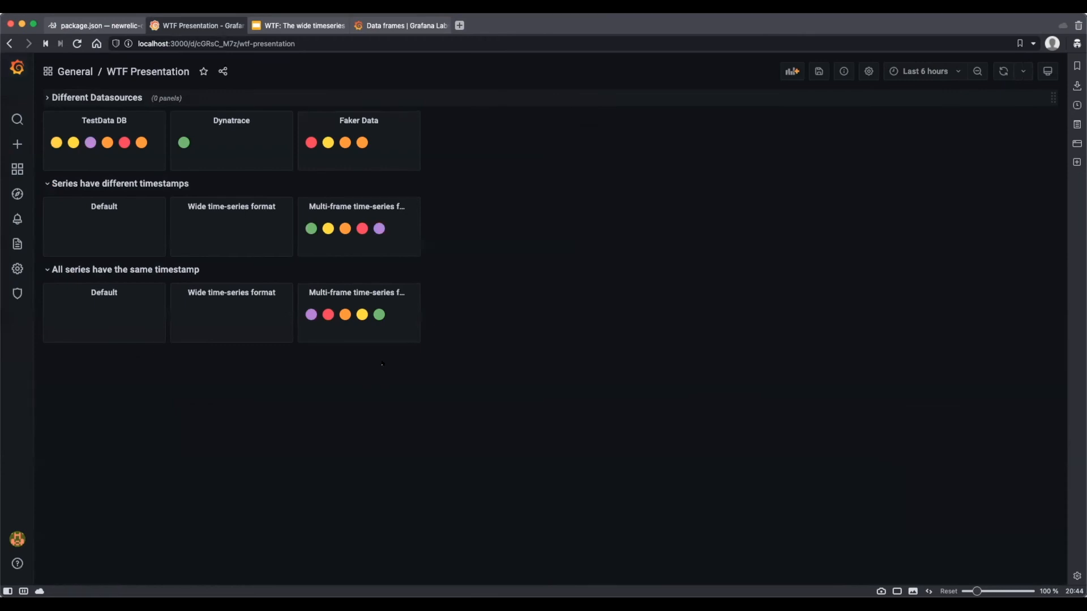
pyautogui.moveTo(368, 354)
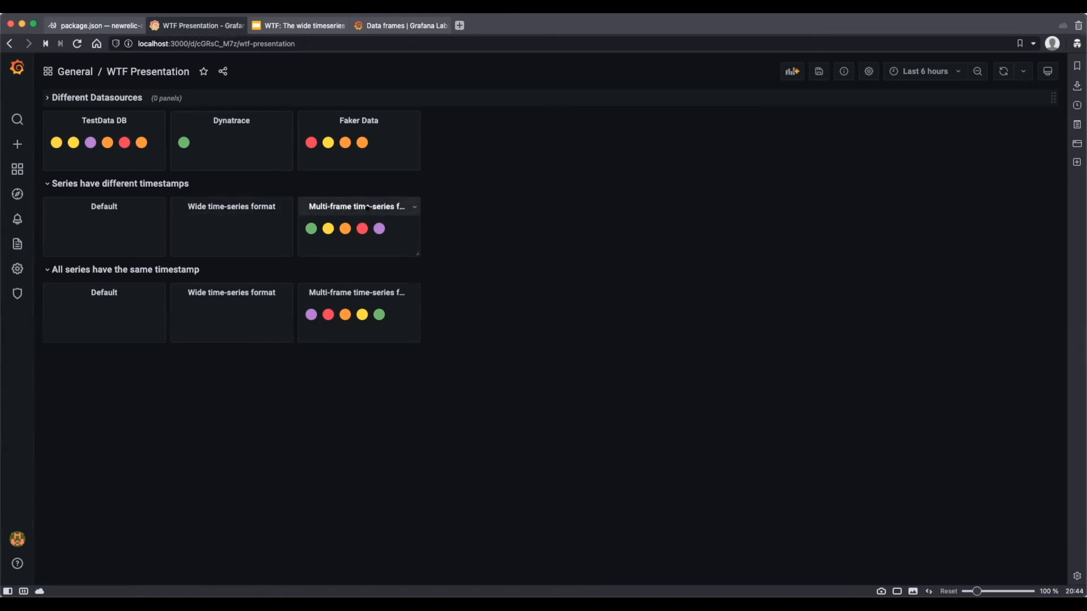
# Open the title menu of the different-timestamps Default panel
pyautogui.click(104, 206)
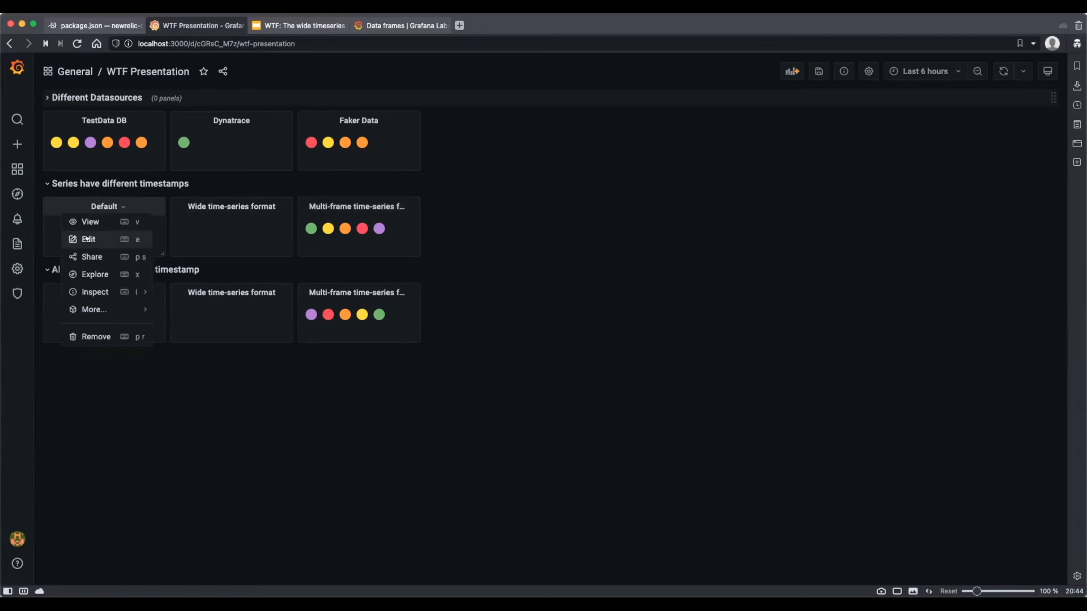
pyautogui.click(88, 239)
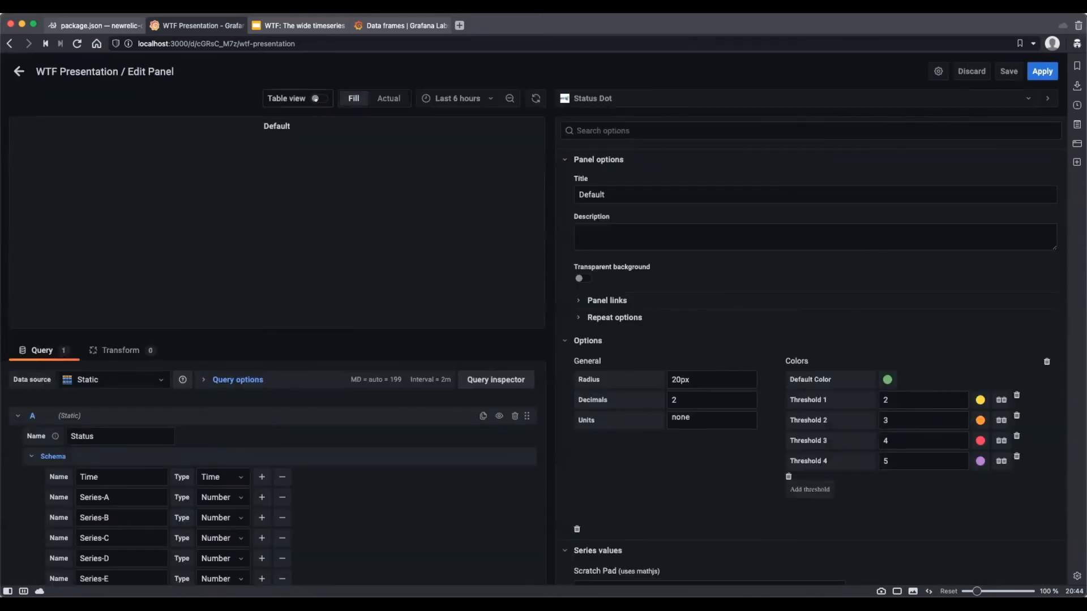
pyautogui.click(318, 98)
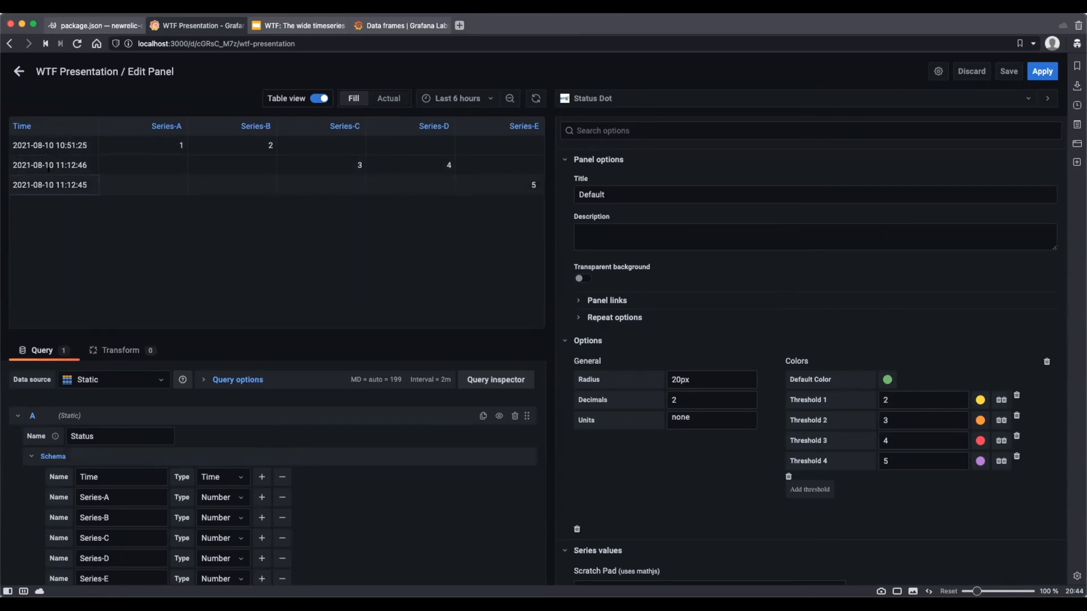
pyautogui.click(21, 71)
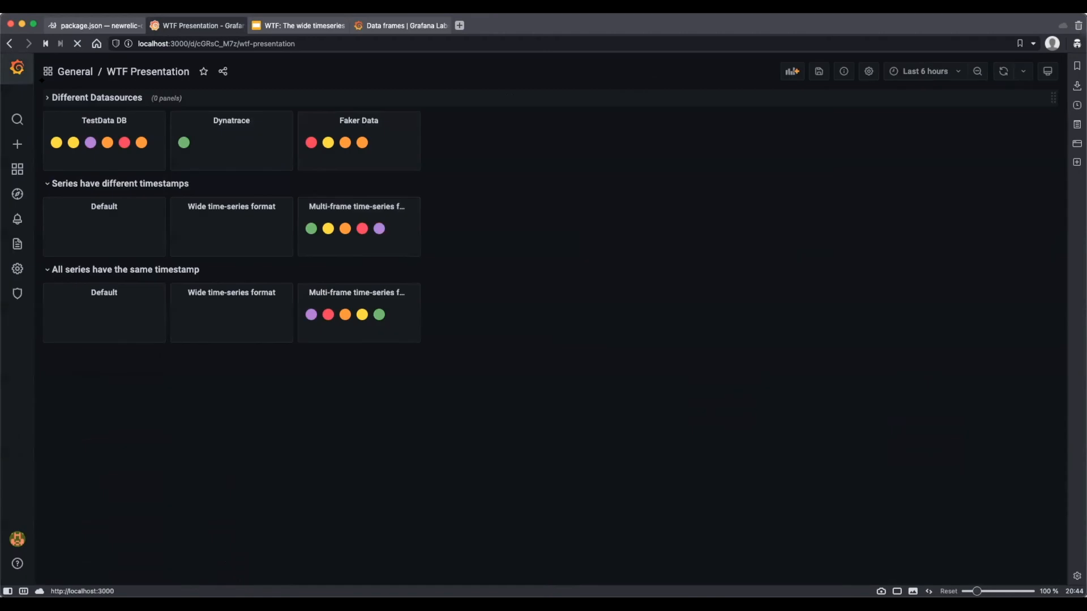
# Open the different-timestamps Multi-frame panel's editor with Table view on
pyautogui.click(414, 206)
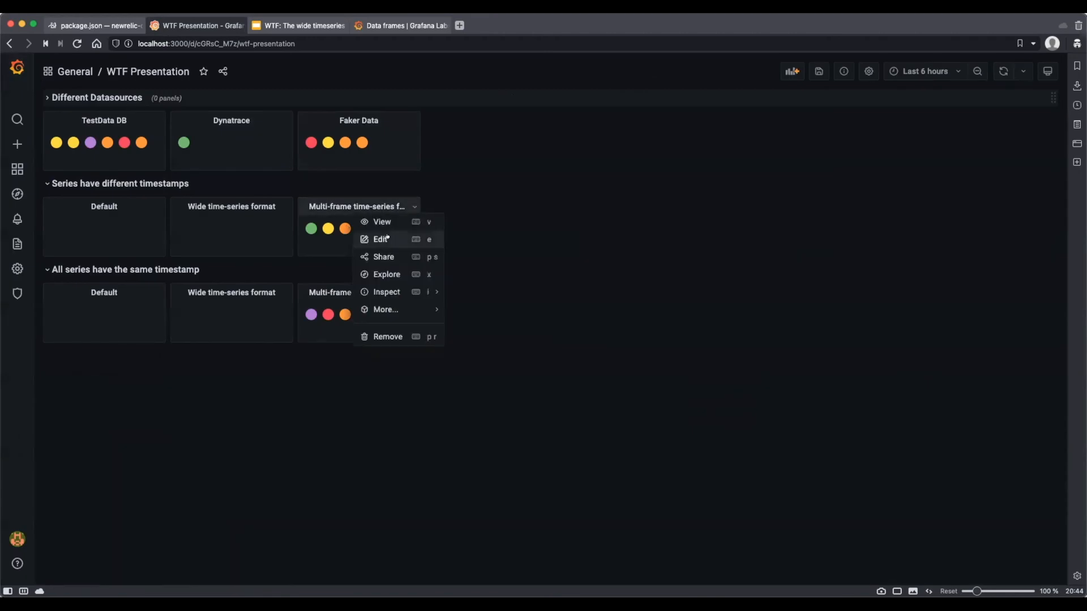
pyautogui.click(380, 239)
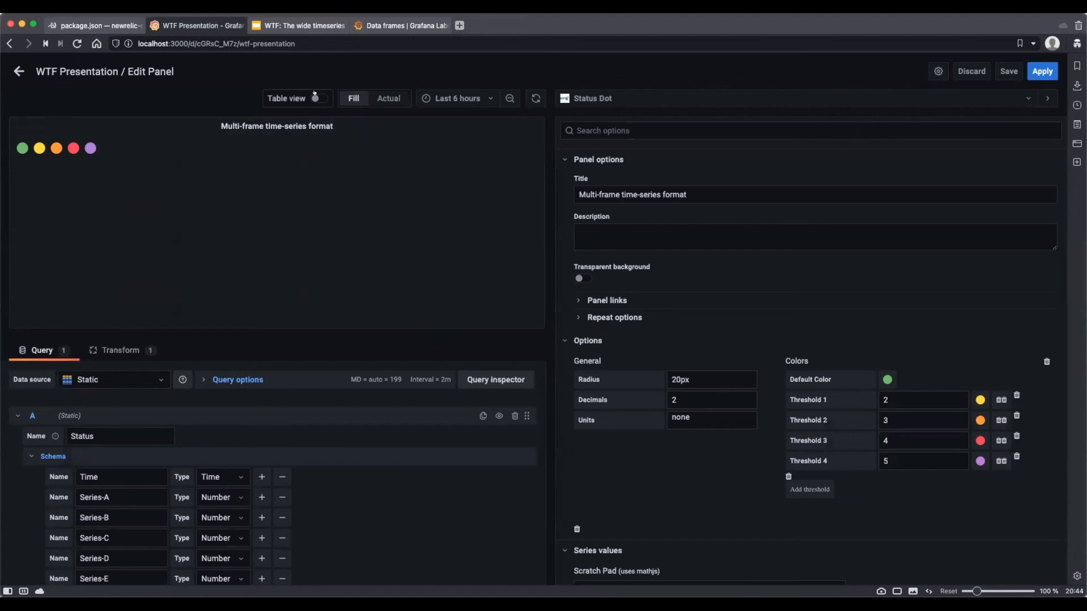
pyautogui.click(317, 98)
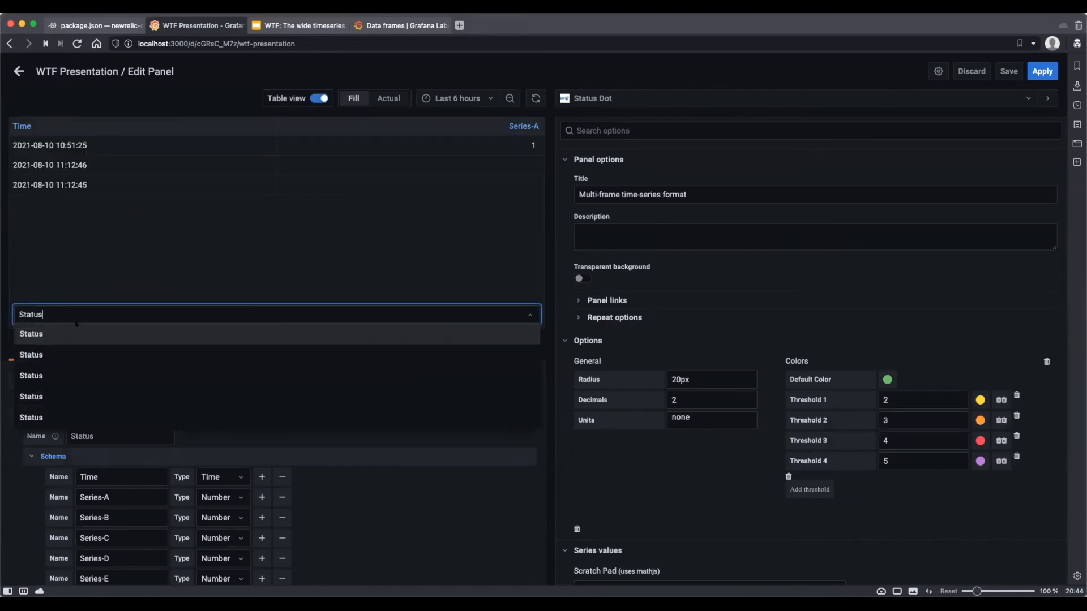
# Browse frames Series-B and Series-D, then turn off Table view and return to the dashboard
pyautogui.click(30, 355)
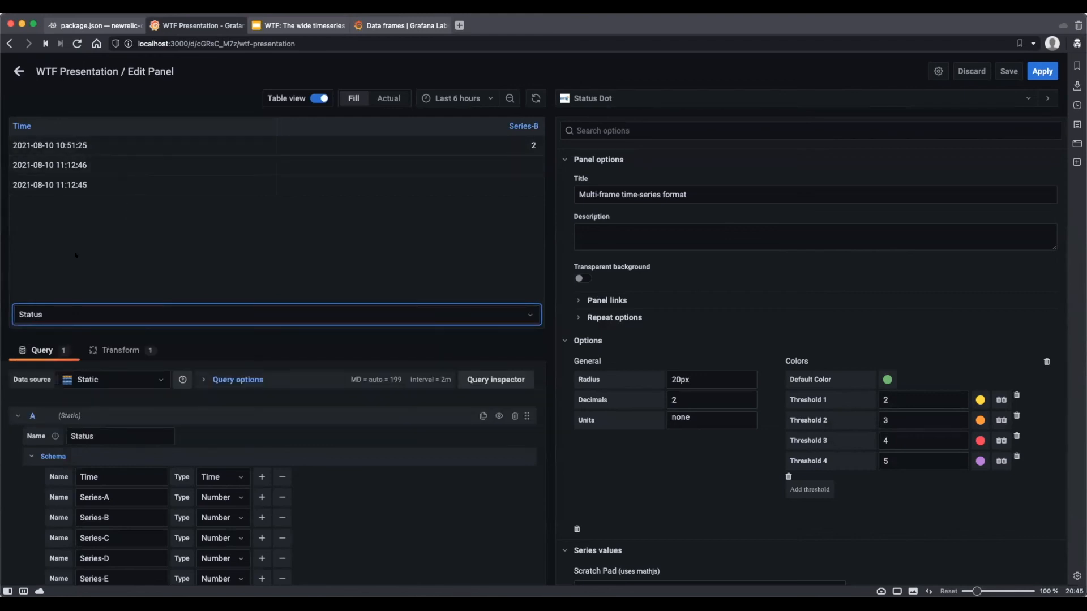
pyautogui.click(277, 319)
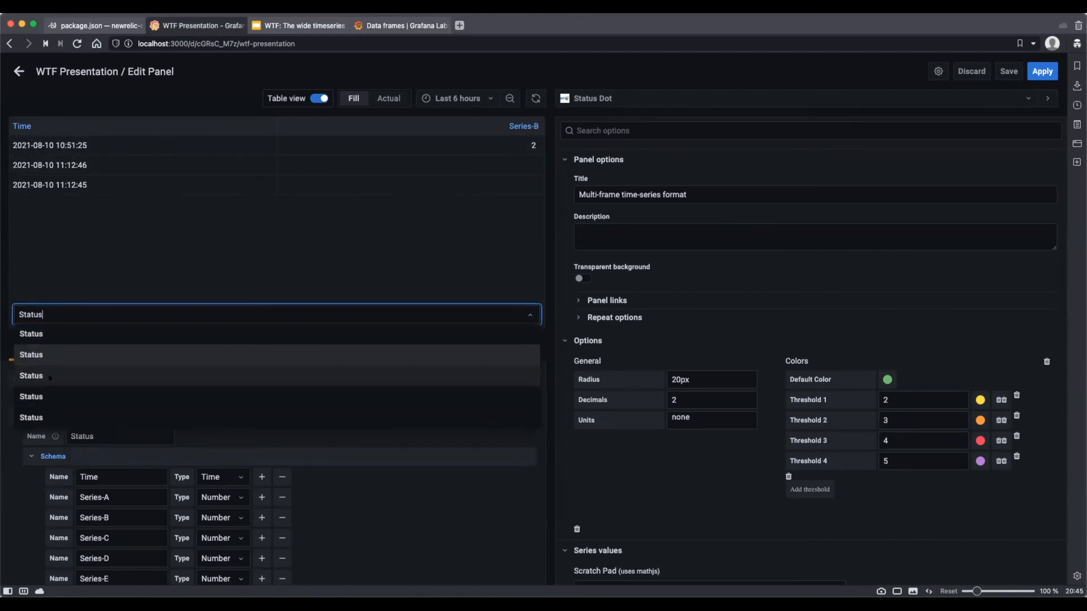
pyautogui.click(51, 375)
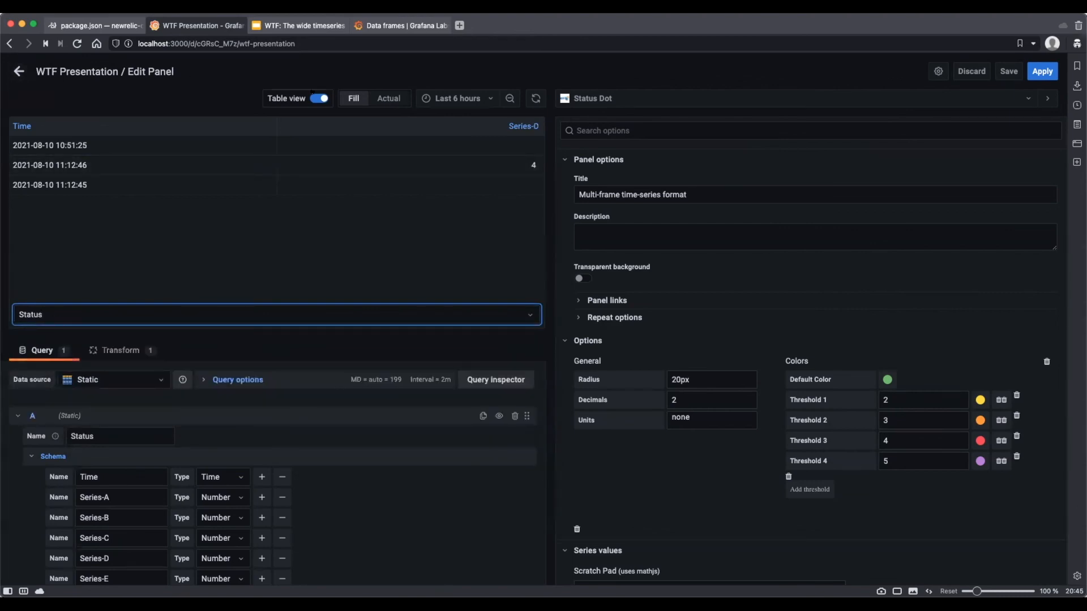
pyautogui.click(320, 98)
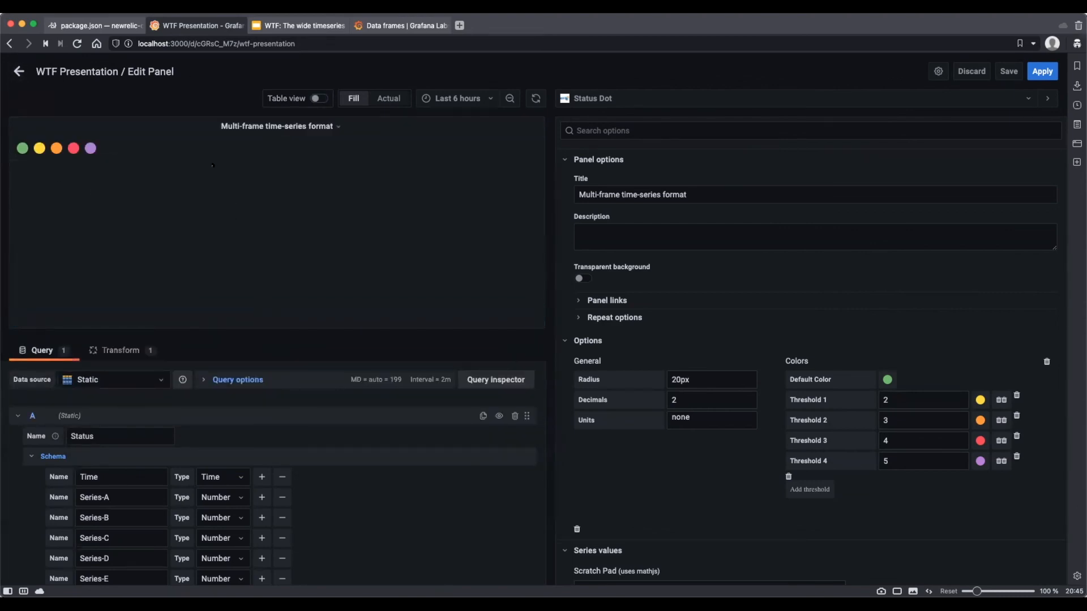
pyautogui.moveTo(19, 71)
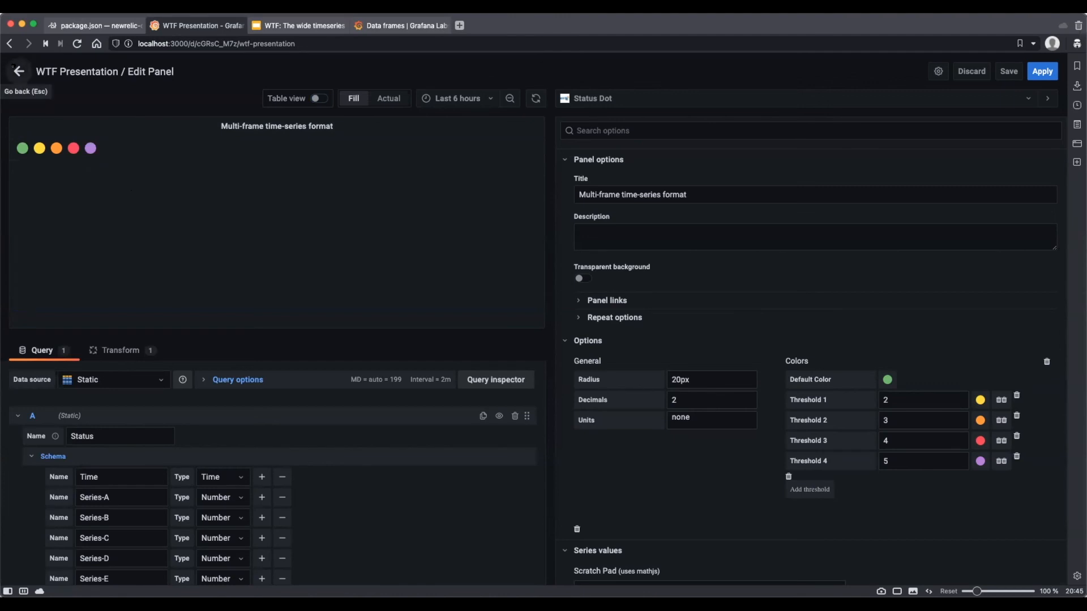
pyautogui.click(17, 71)
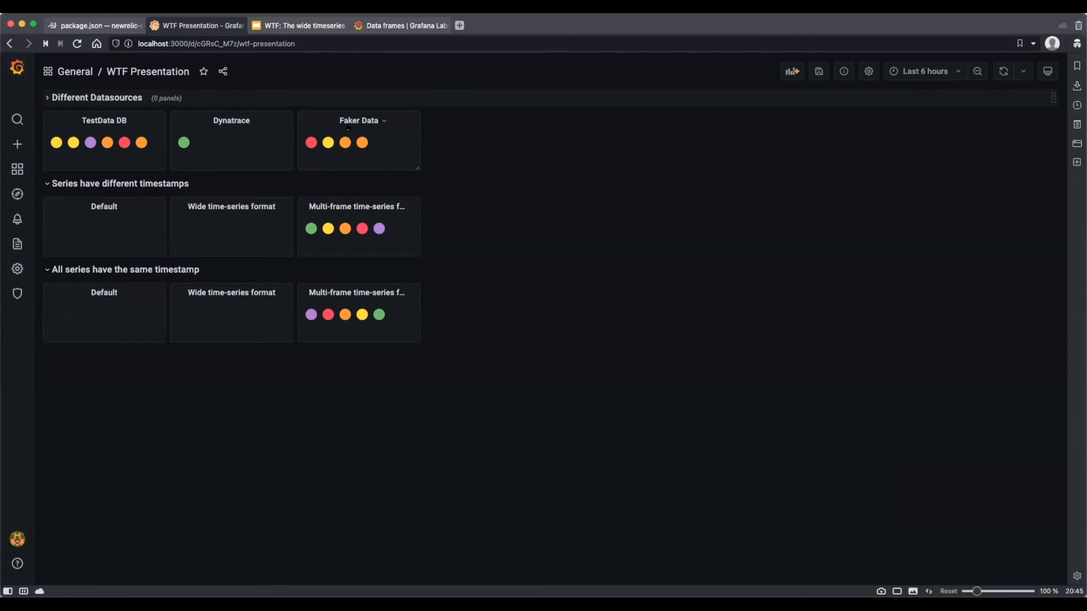
# Edit Faker Data, view its Multi-frame Prepare time series transform, then return to its faker query
pyautogui.click(384, 120)
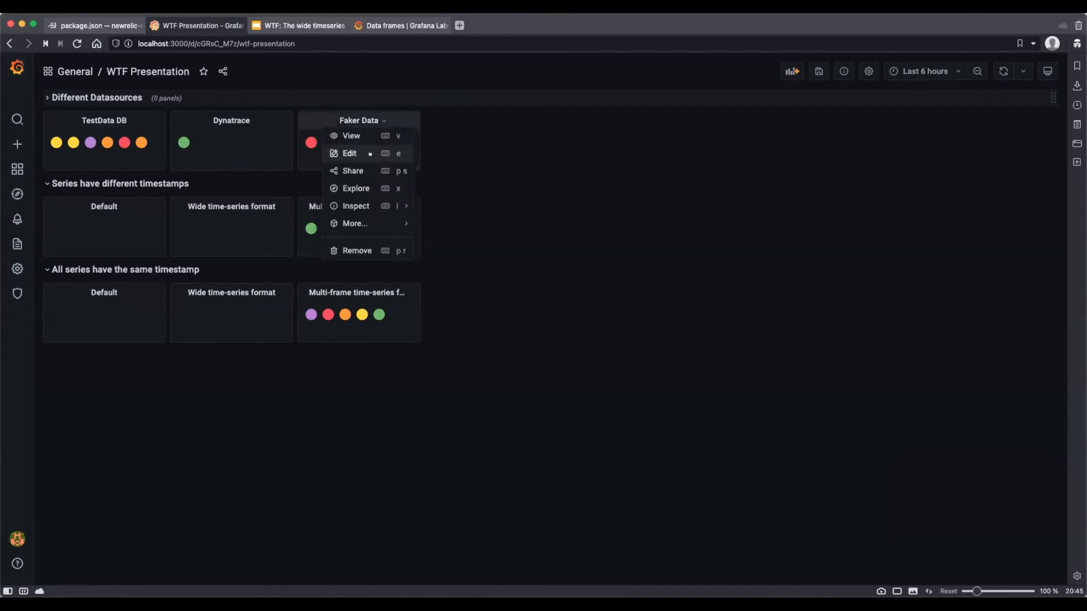
pyautogui.click(349, 153)
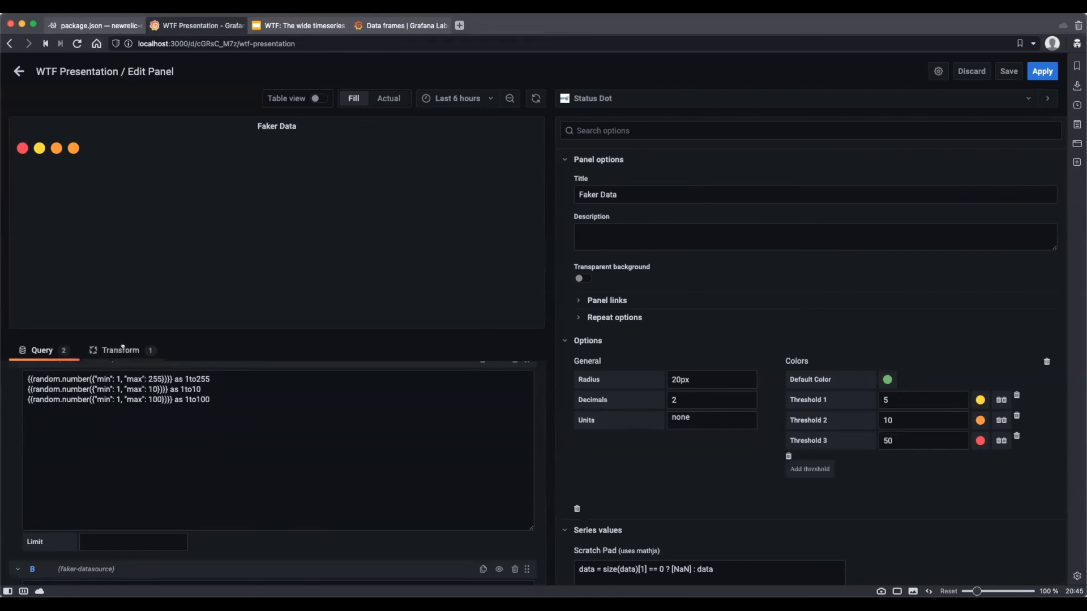
pyautogui.click(120, 351)
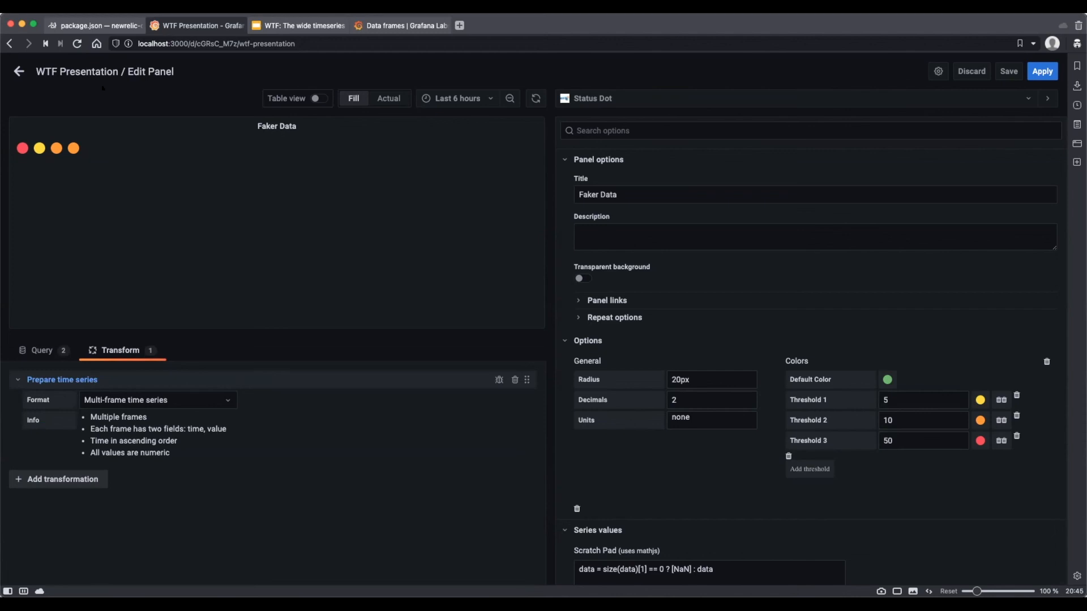
pyautogui.moveTo(201, 134)
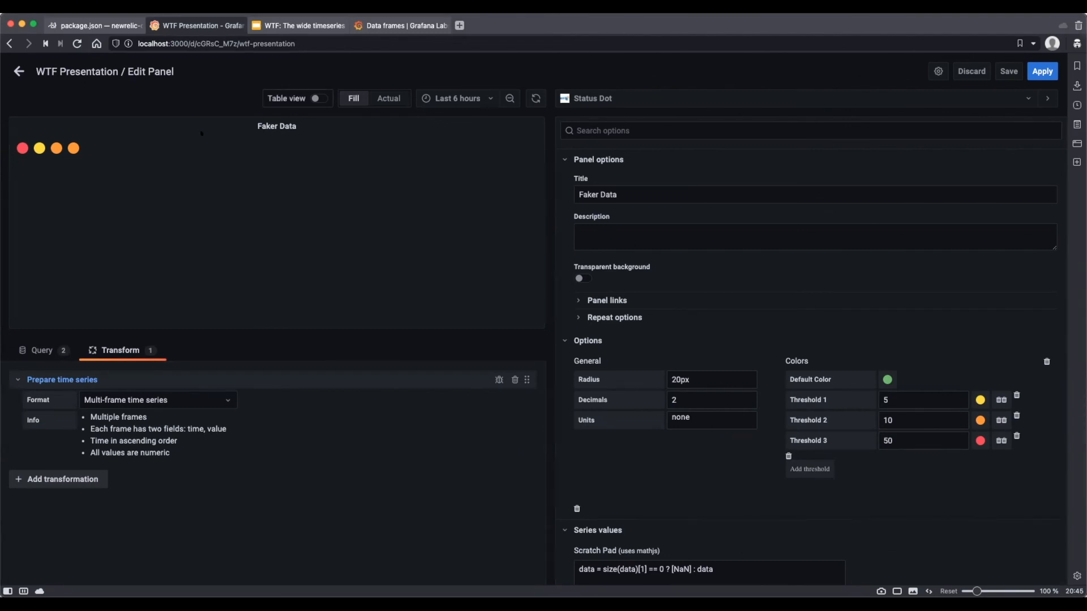
pyautogui.click(41, 351)
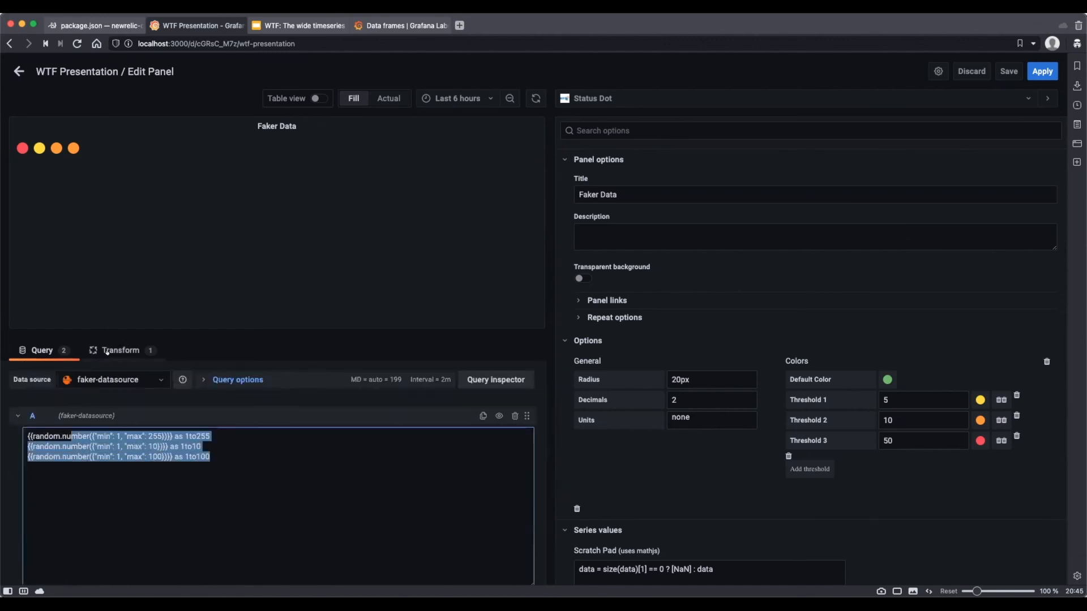
# Remove the Faker Data panel's transformation and dismiss the Save dashboard prompt
pyautogui.click(121, 350)
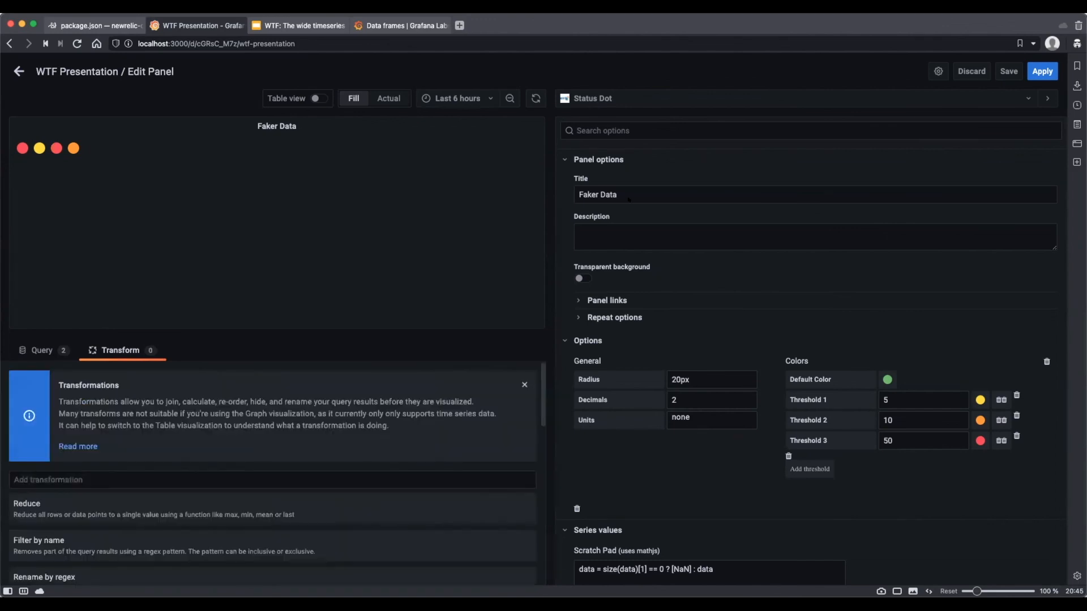
pyautogui.click(1009, 71)
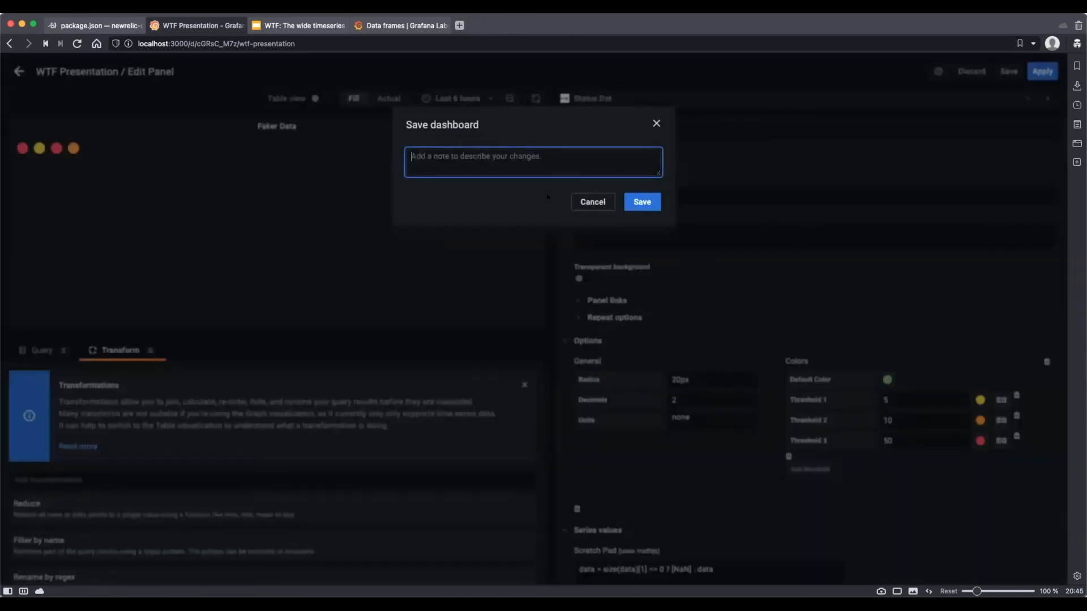
pyautogui.click(642, 202)
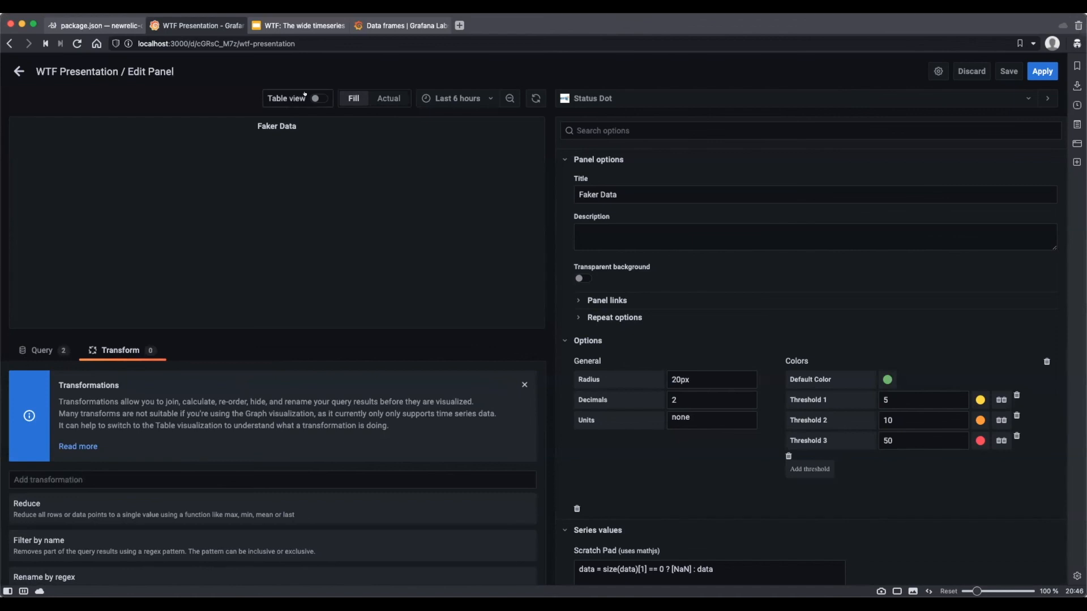
# Show the 1to255, 1to10 and 1to100 columns in Table view and choose Time series
pyautogui.click(318, 97)
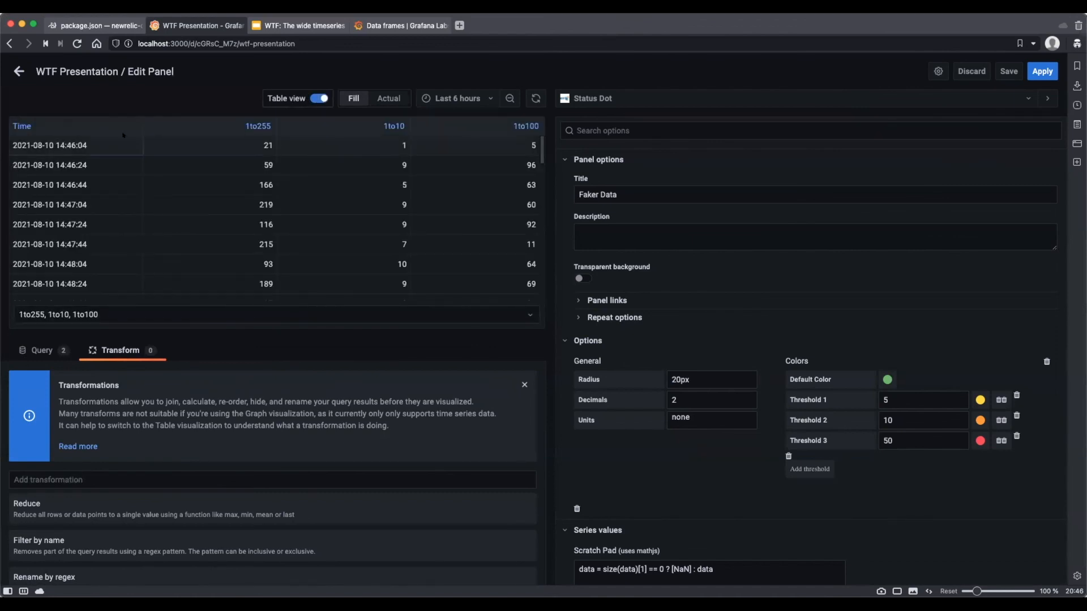
pyautogui.moveTo(340, 129)
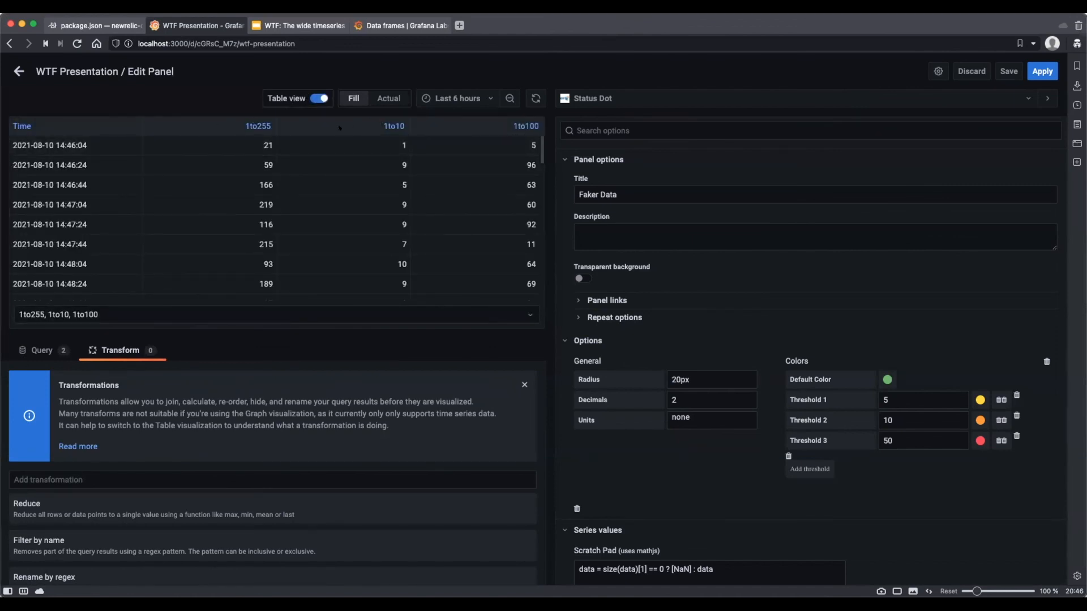
pyautogui.scroll(-3)
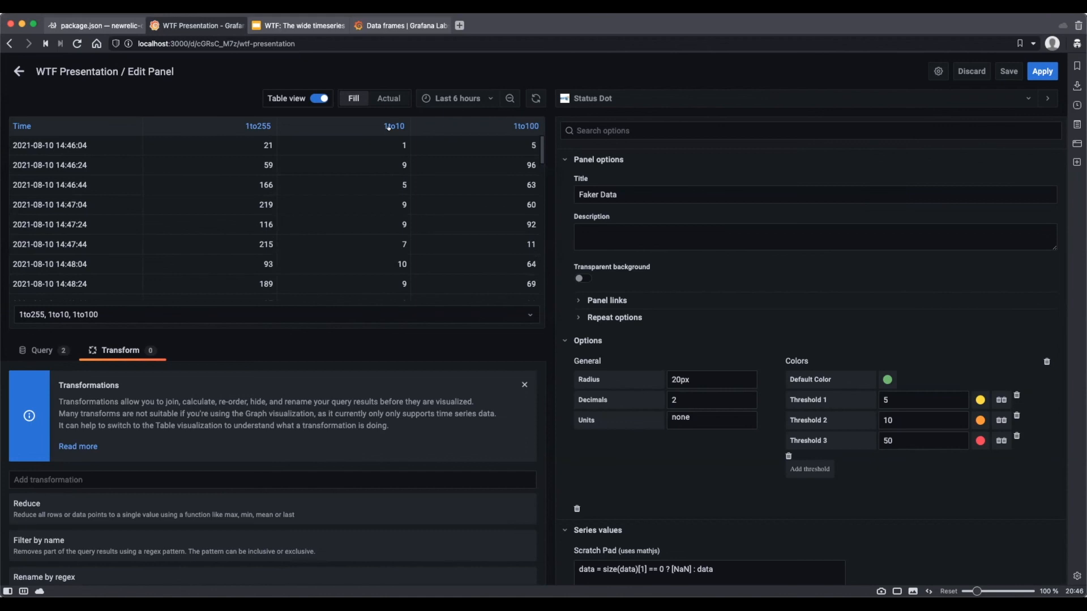
pyautogui.moveTo(508, 127)
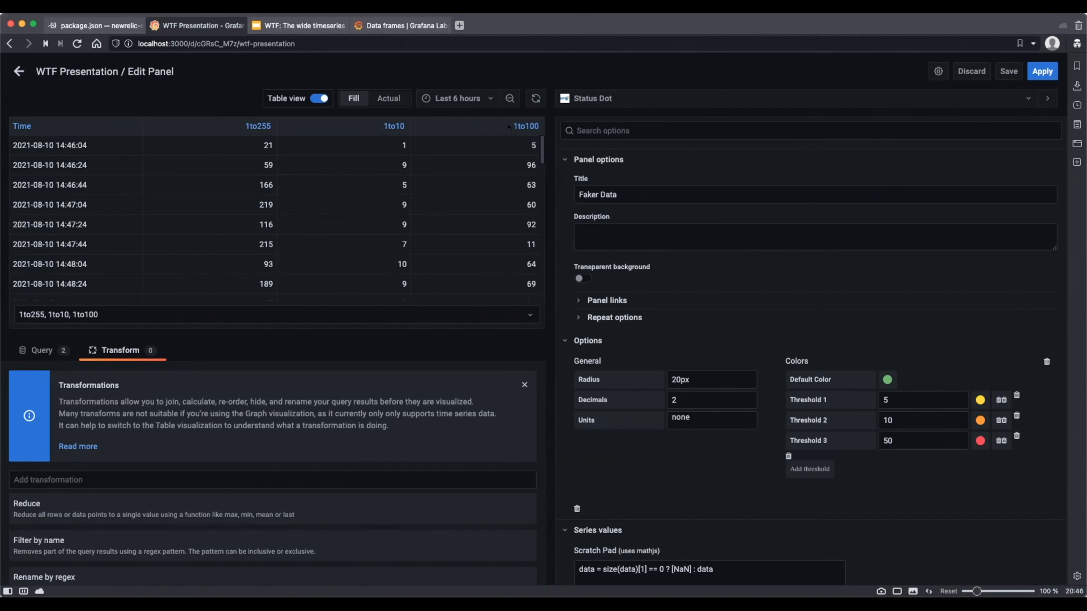
pyautogui.click(592, 98)
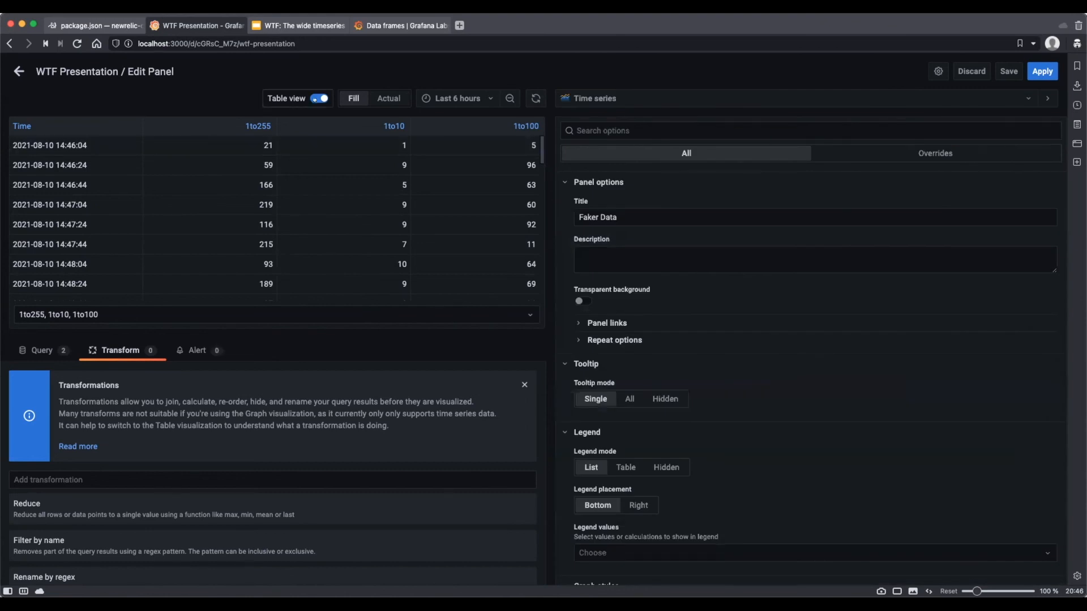
# Preview Faker Data as a multi-series graph, then pick Status Dot from the visualization list
pyautogui.click(321, 98)
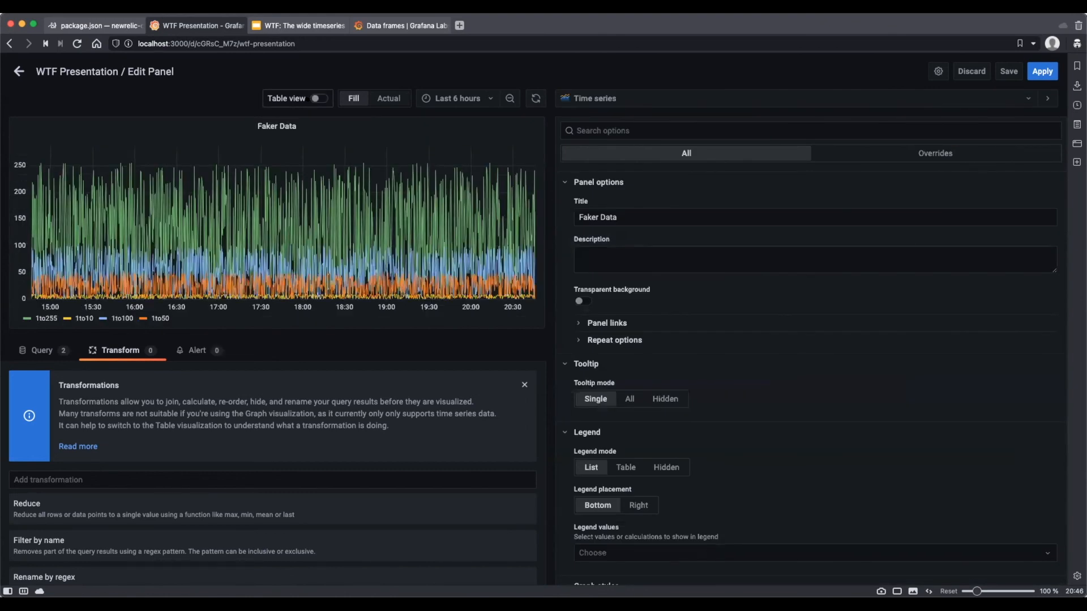
pyautogui.click(321, 98)
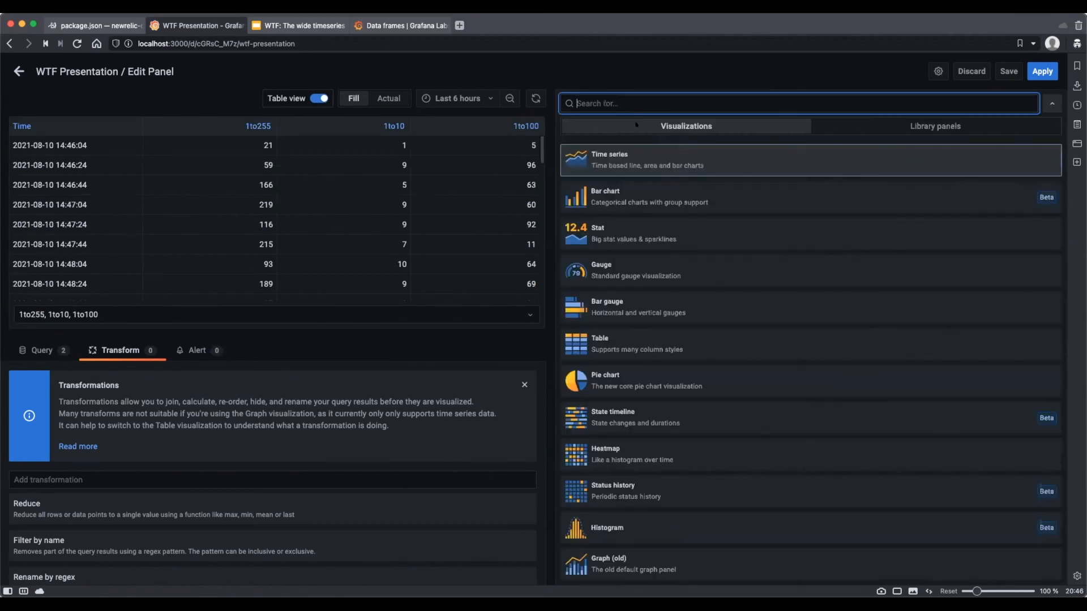
pyautogui.scroll(-3)
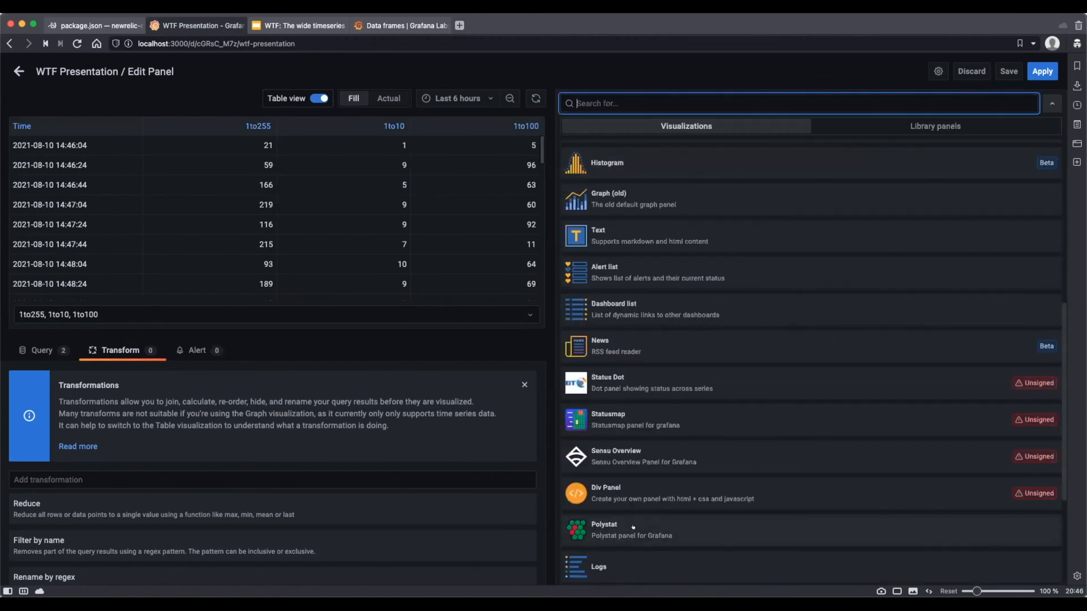
pyautogui.scroll(-3)
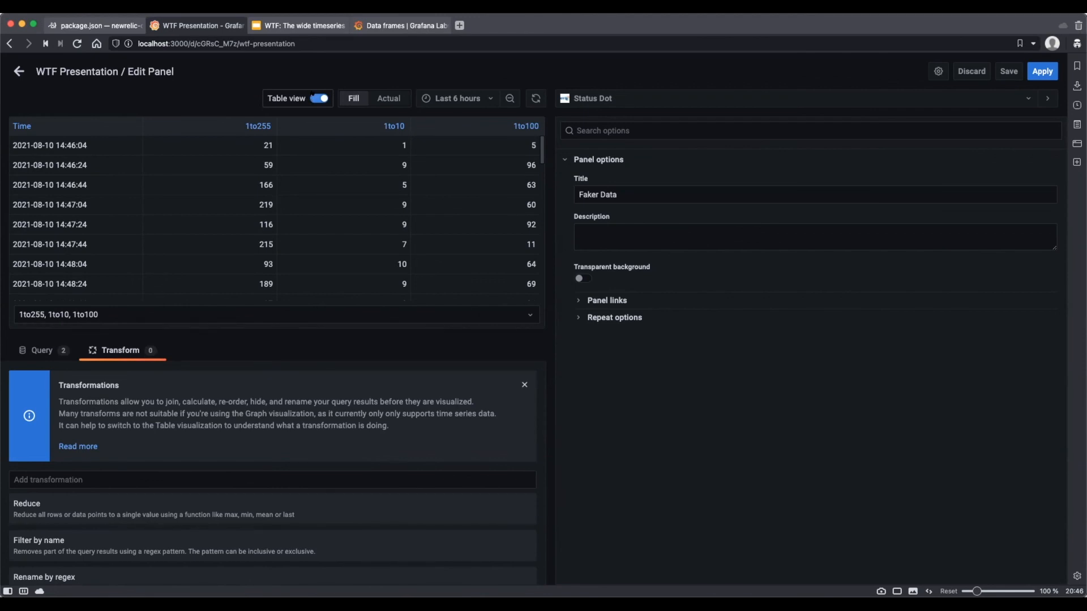
# Add Prepare time series set to Multi-frame time series, rendering four status dots
pyautogui.scroll(-3)
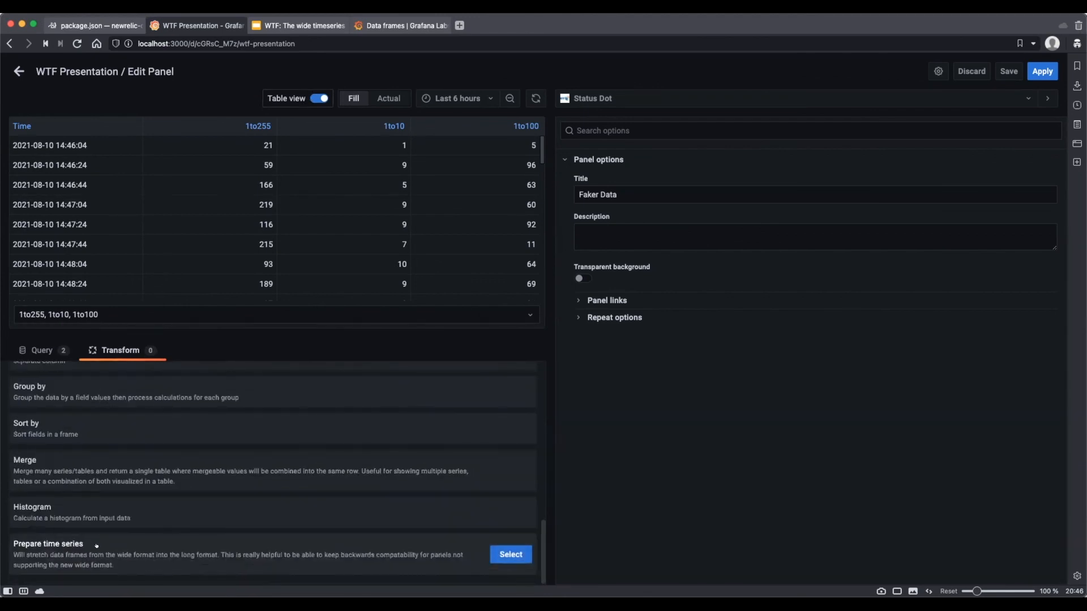
pyautogui.click(510, 555)
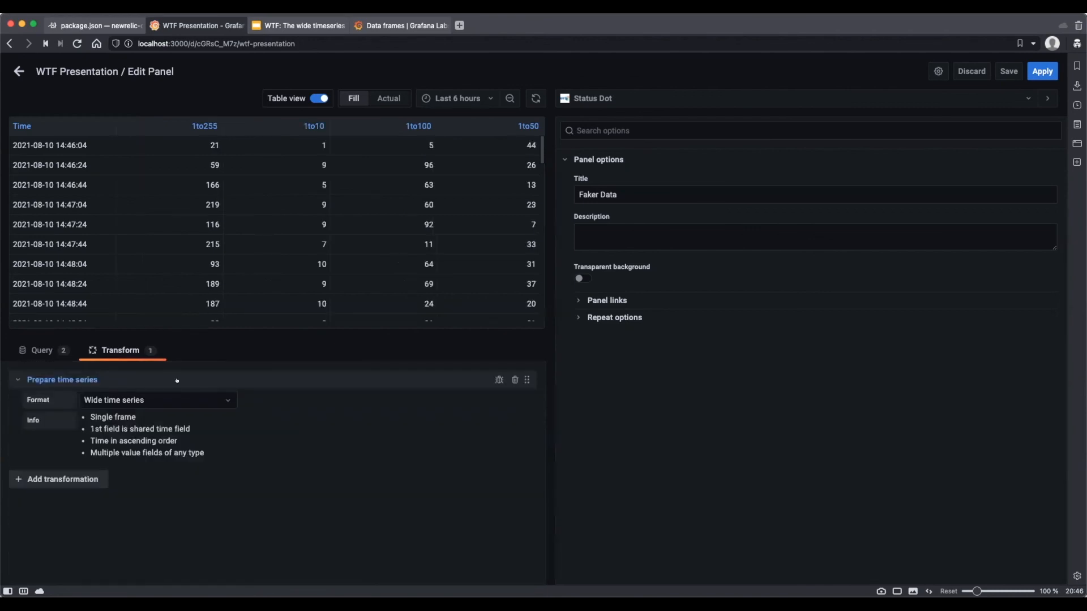
pyautogui.click(158, 401)
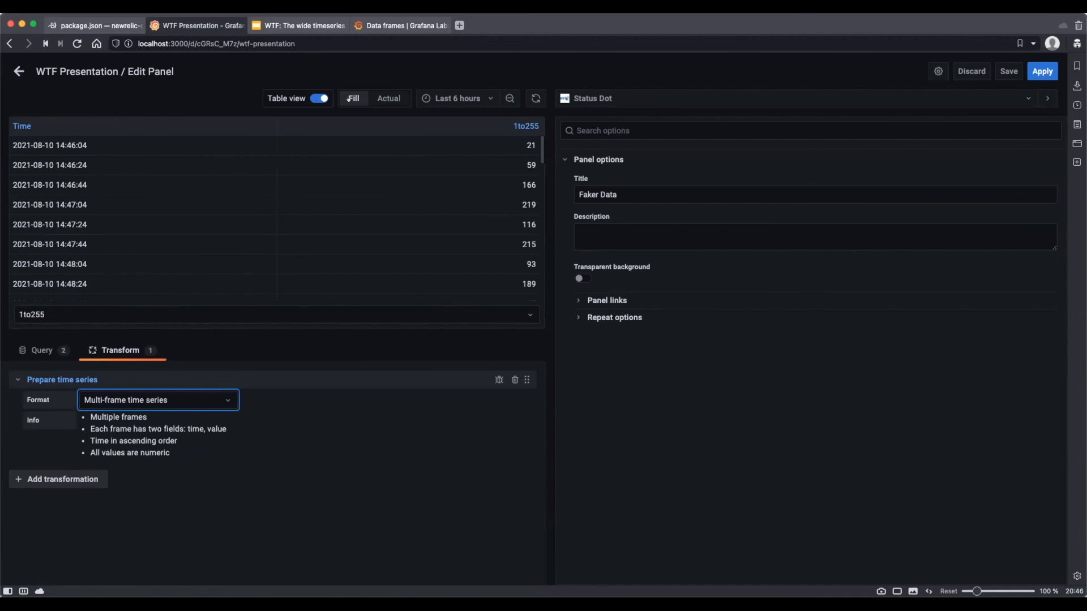
pyautogui.click(318, 99)
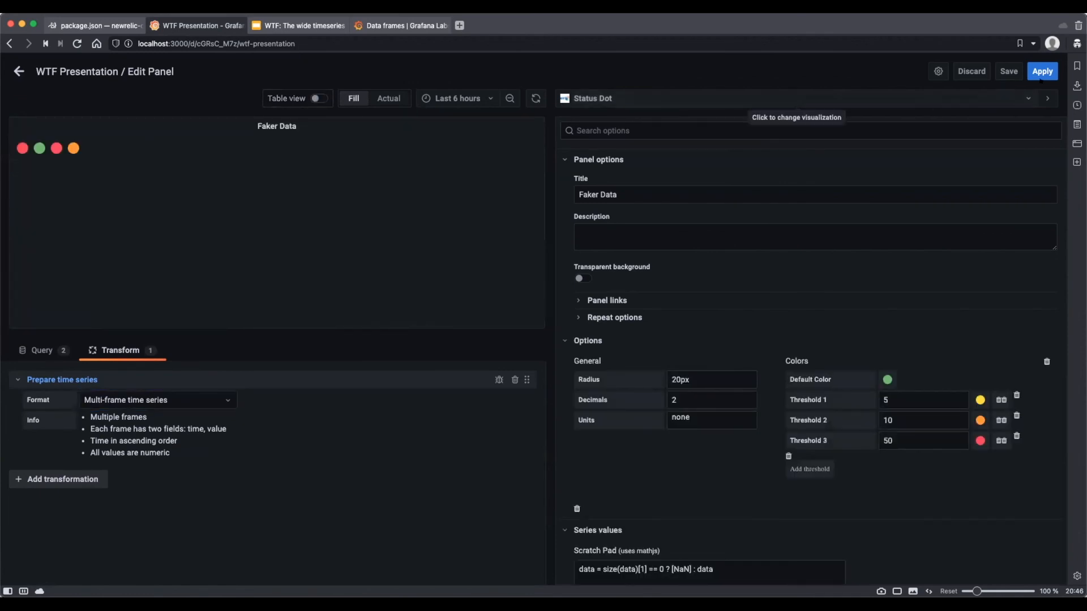